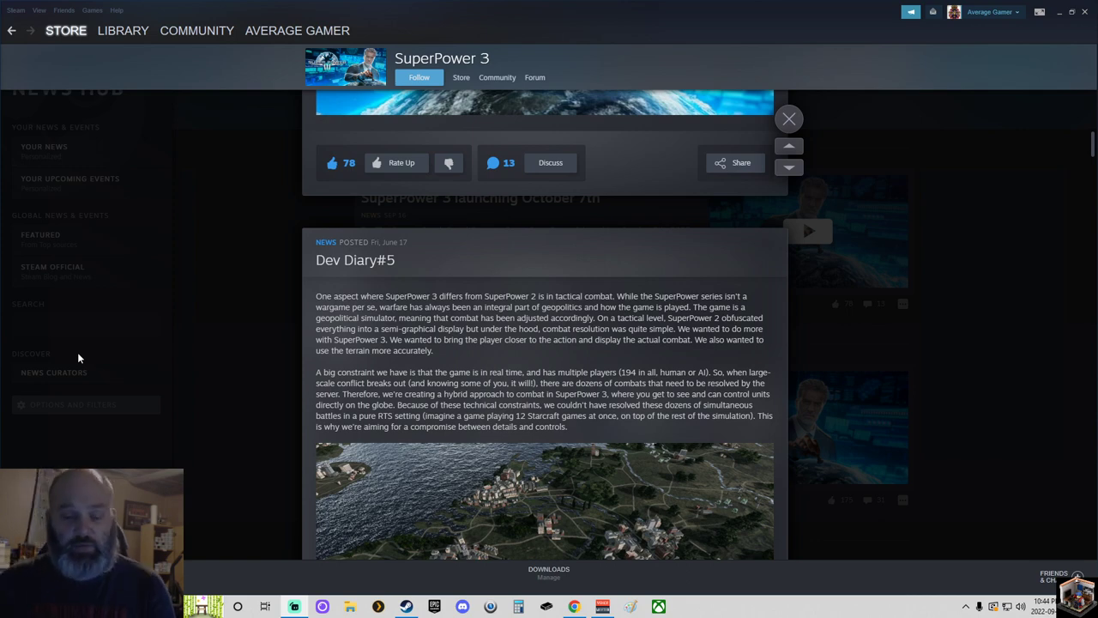
# Step: Show the Windows calendar flyout over the open Dev Diary#5 post
pyautogui.click(1038, 606)
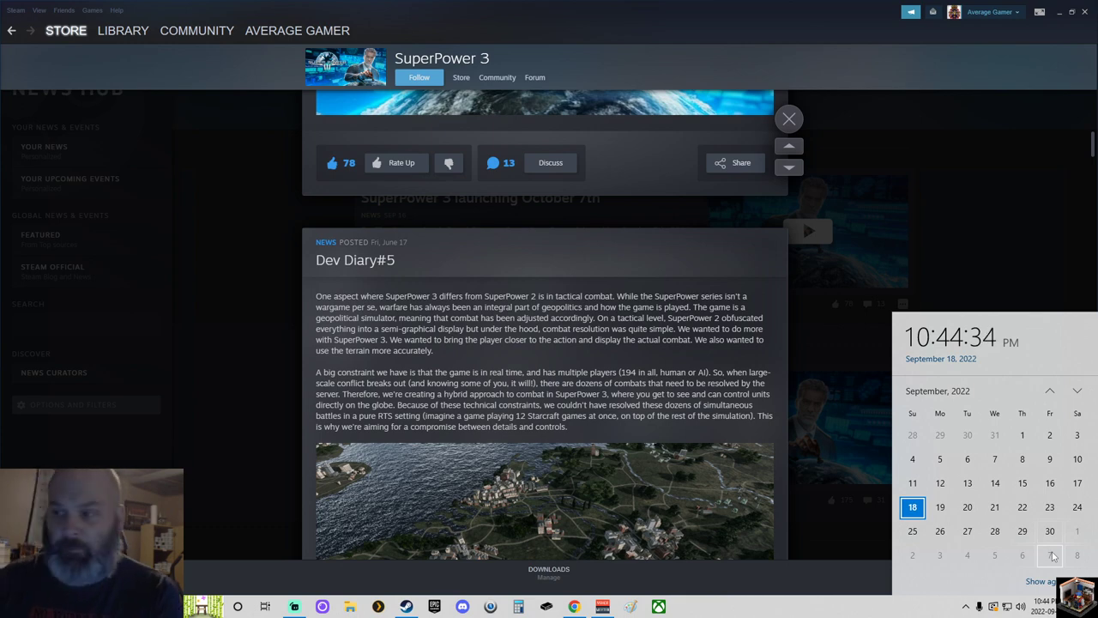
# Step: Close the Dev Diary#5 post and return to the SuperPower 3 news hub list
pyautogui.click(788, 118)
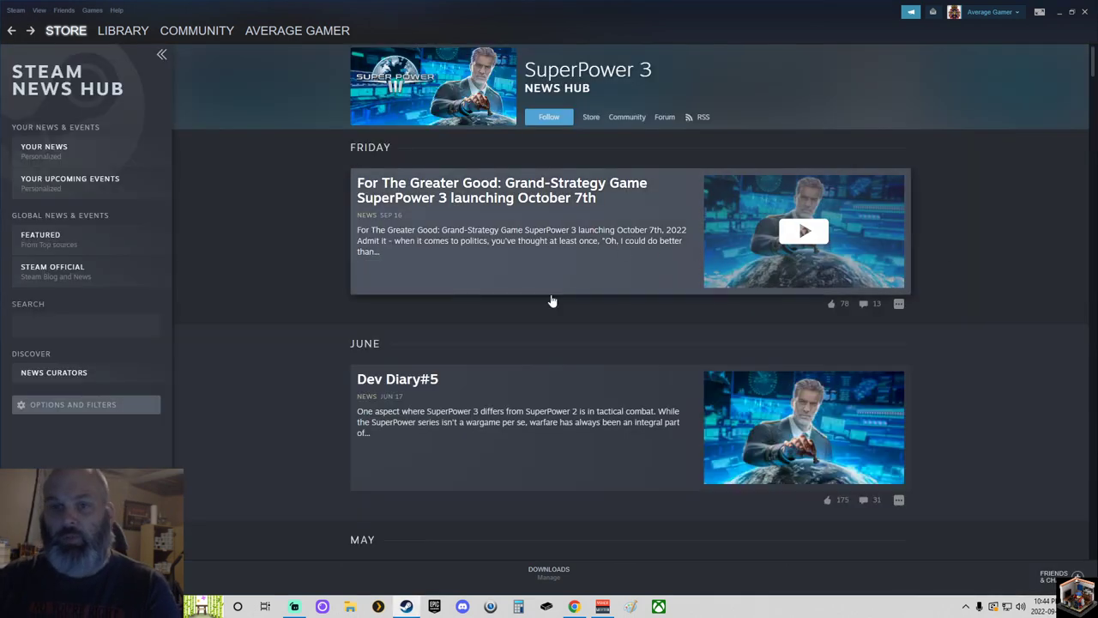
pyautogui.moveTo(326, 350)
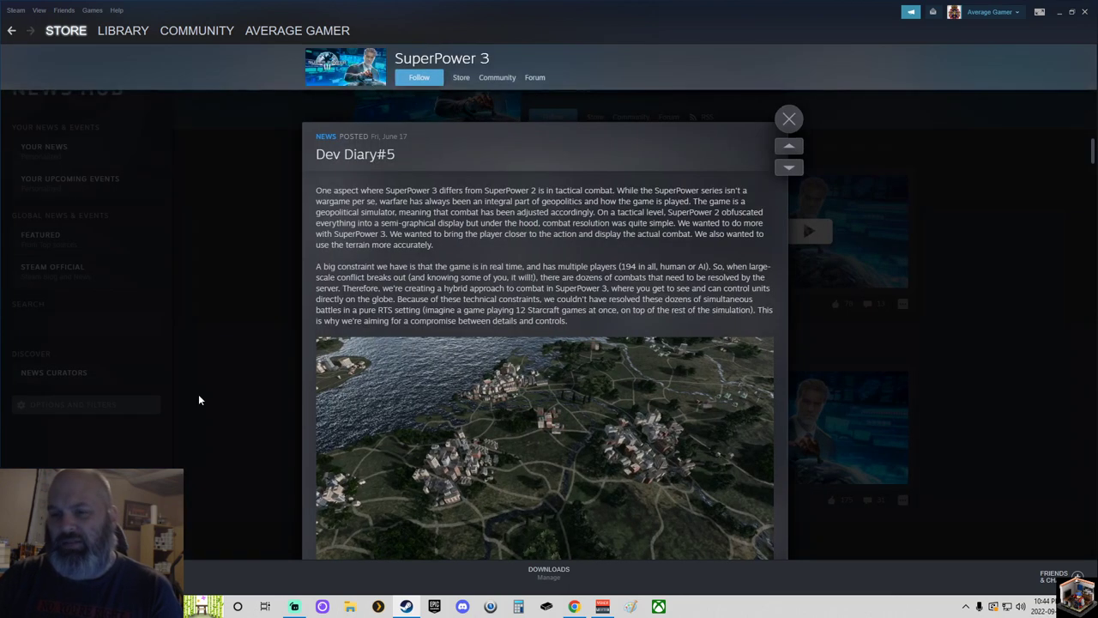
# Step: Read down through Dev Diary#5, then scroll back to the October 7th launch announcement
pyautogui.scroll(-3)
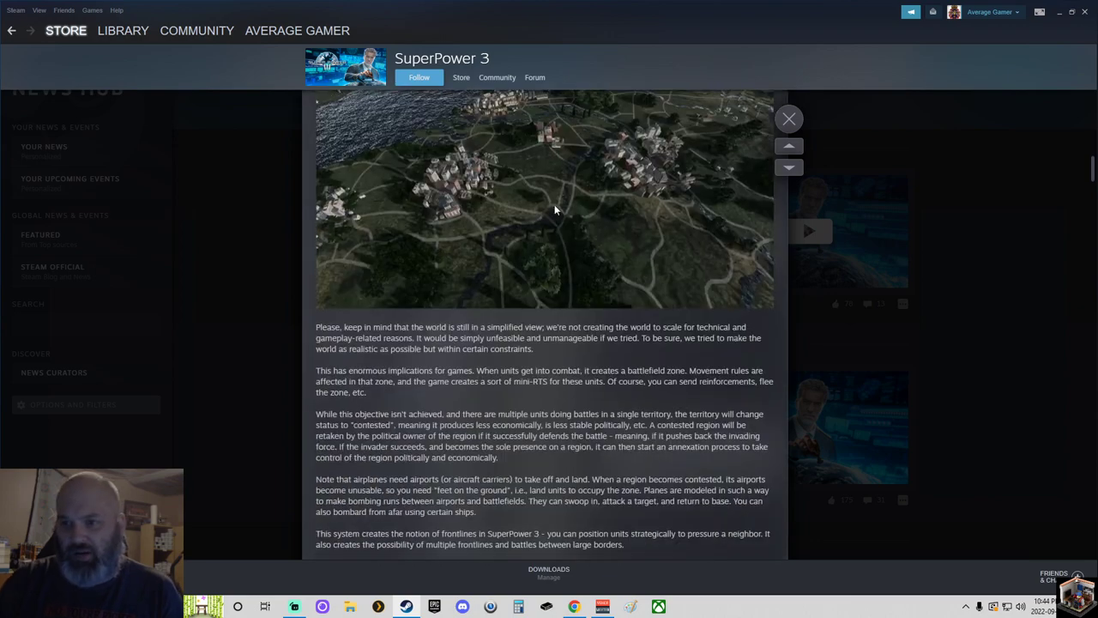
pyautogui.scroll(-3)
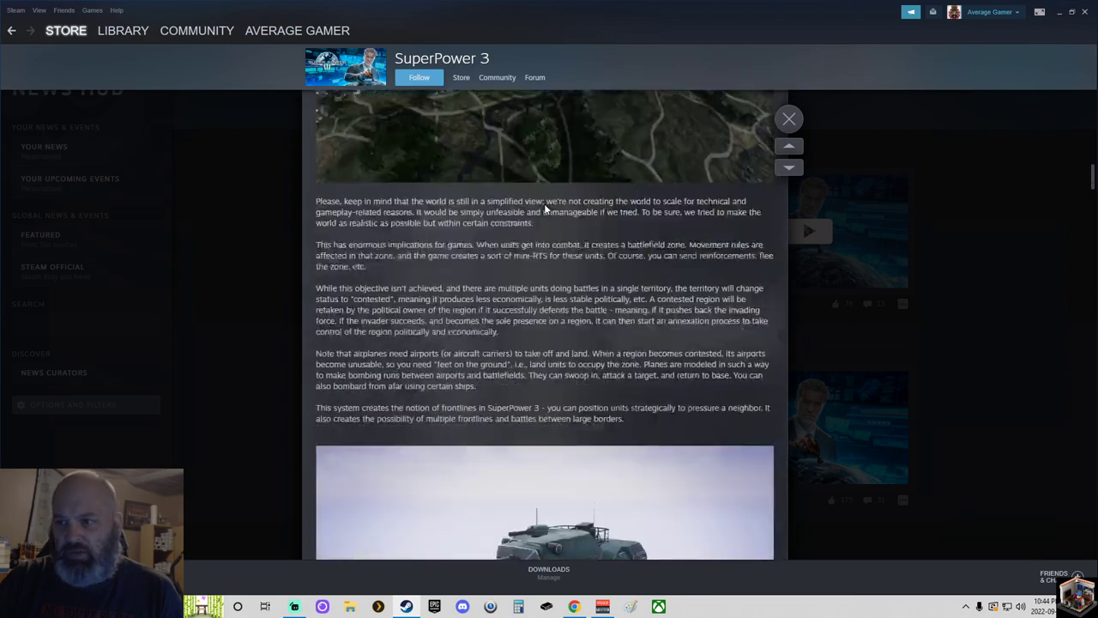
pyautogui.scroll(-3)
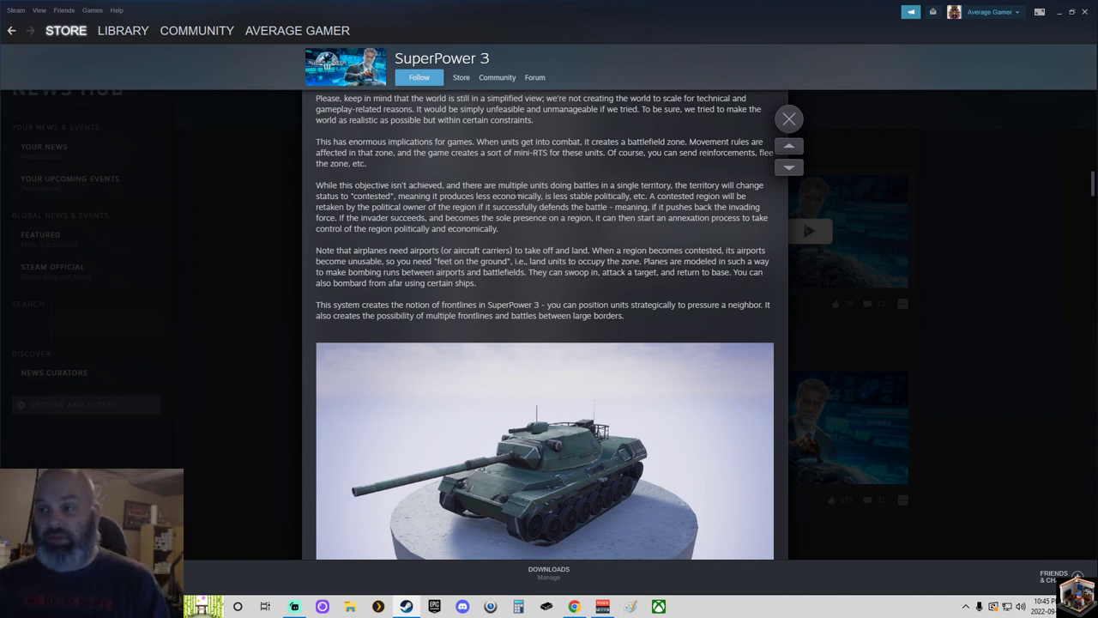
pyautogui.scroll(3)
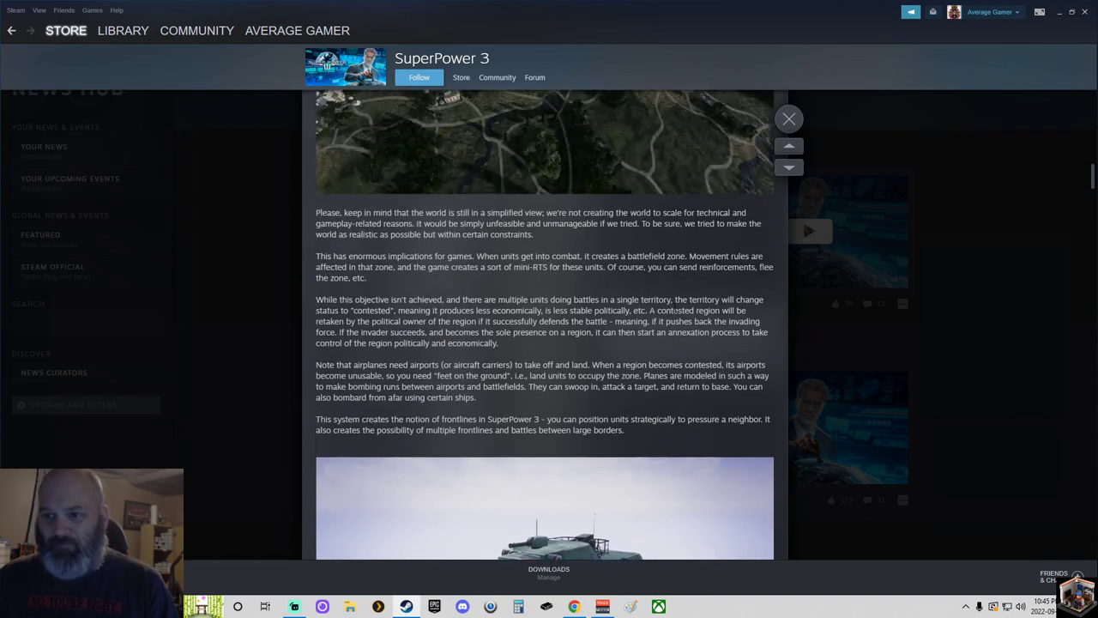
pyautogui.scroll(3)
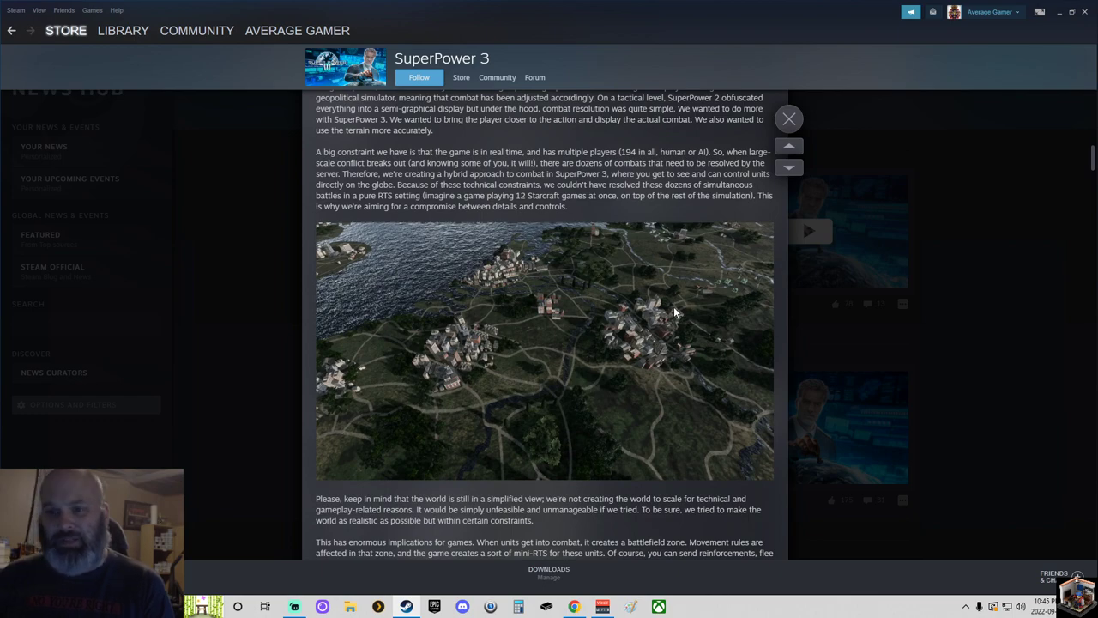
pyautogui.scroll(3)
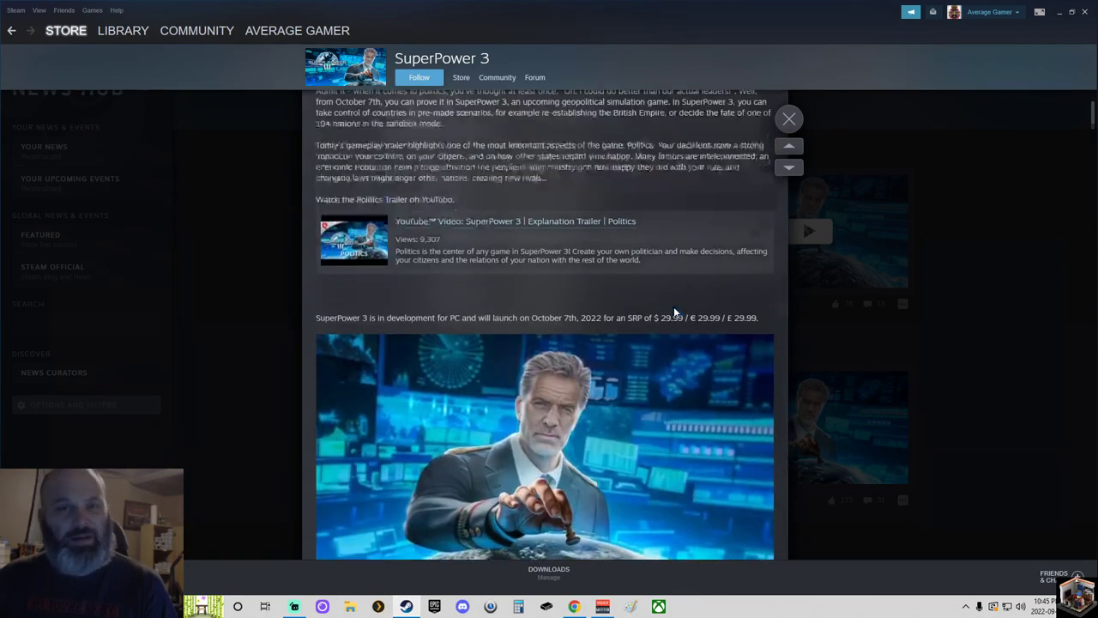
pyautogui.scroll(-3)
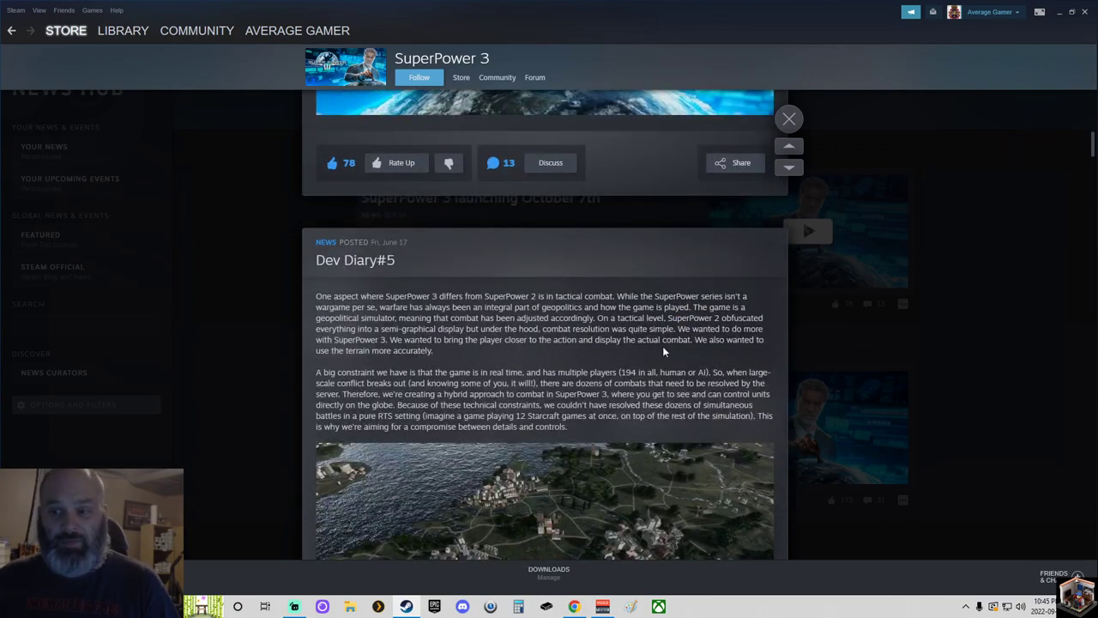
pyautogui.scroll(-3)
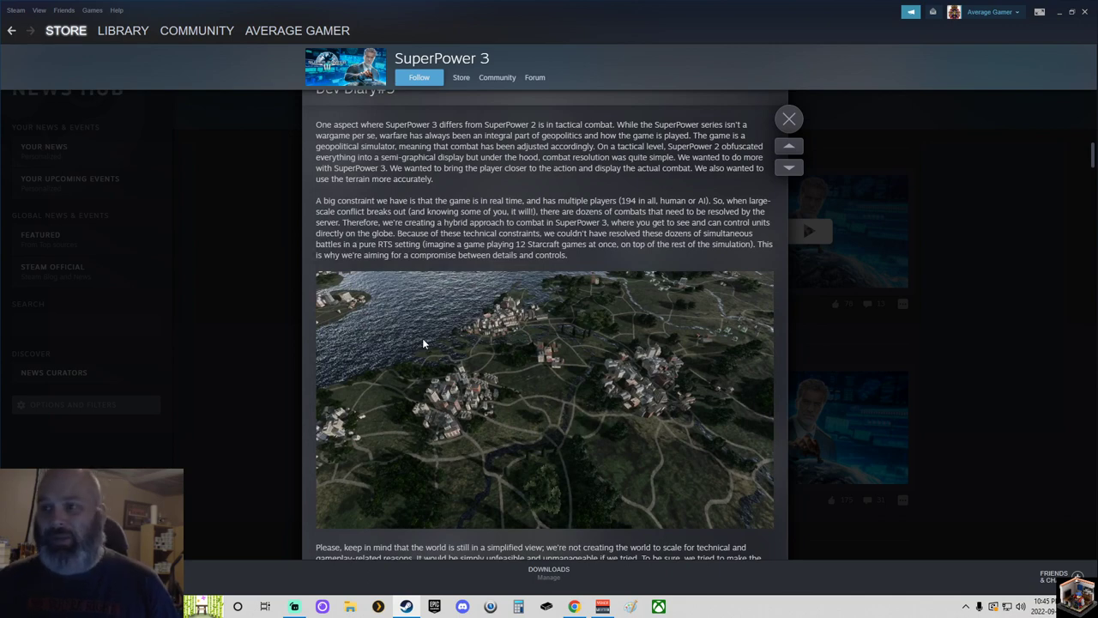
pyautogui.scroll(3)
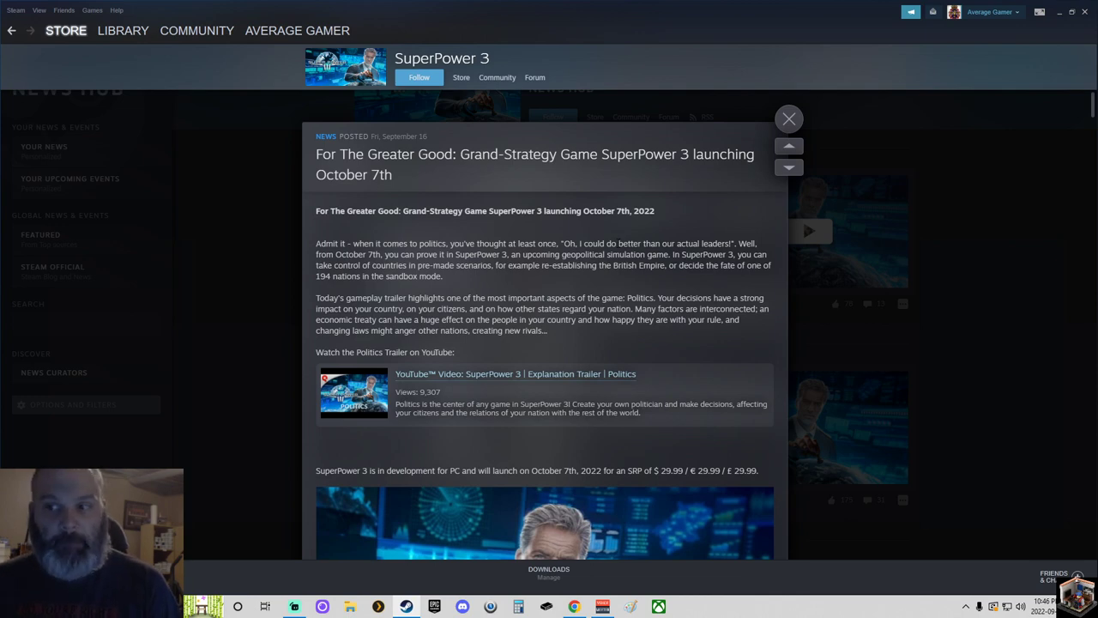
# Step: Scroll down the launch announcement to its October 7th, $29.99 release details
pyautogui.scroll(-3)
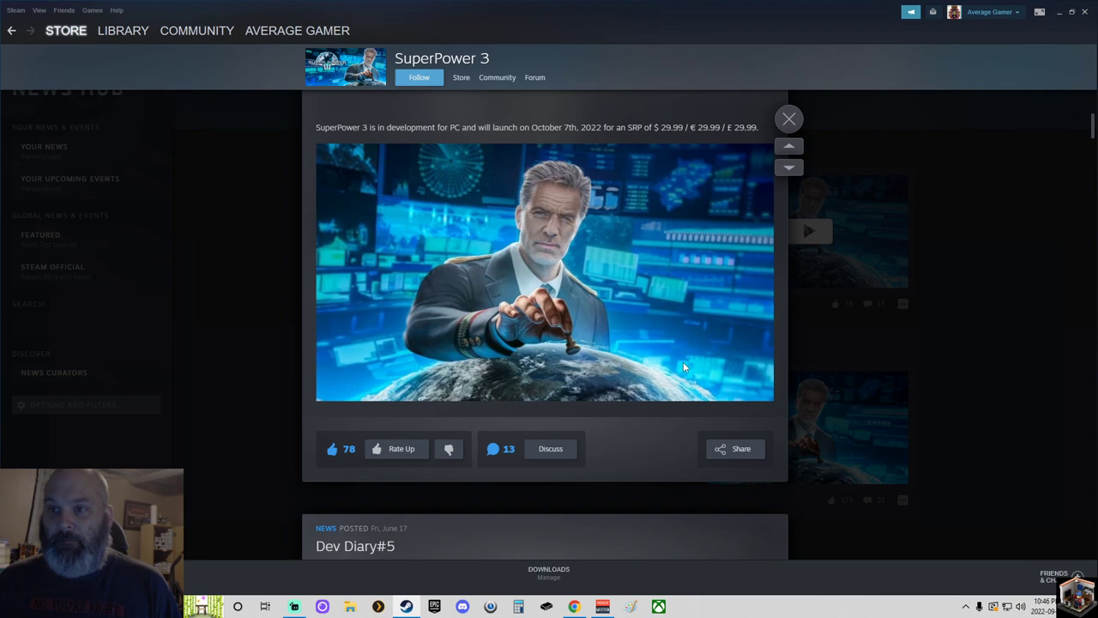
pyautogui.moveTo(683, 368)
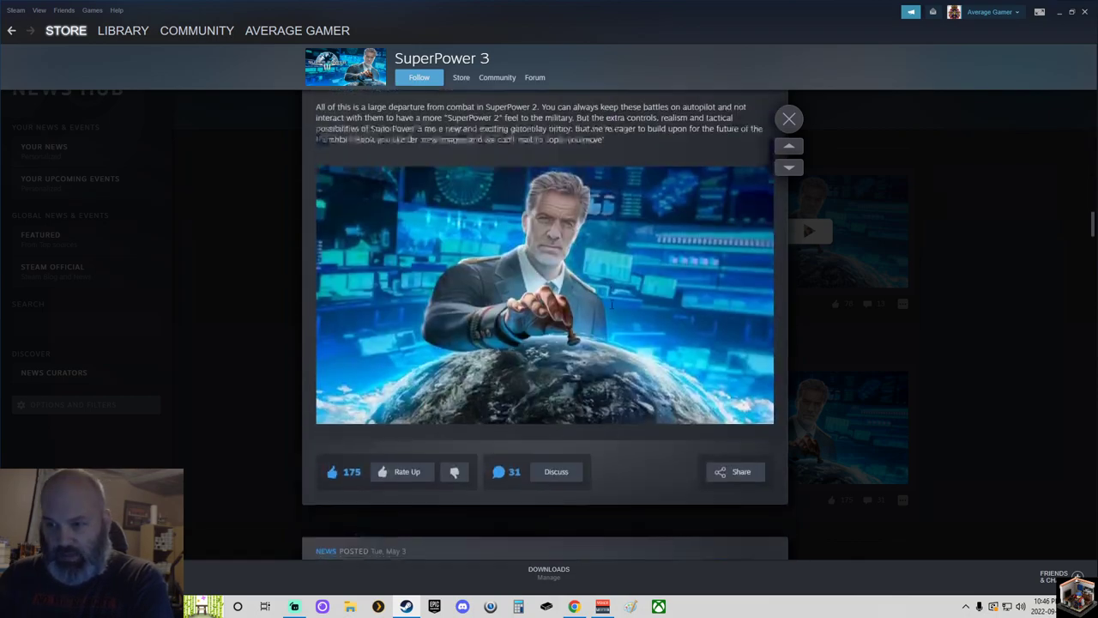
# Step: Move on to the Dev Diary#3 Modding post and read down through it
pyautogui.click(788, 146)
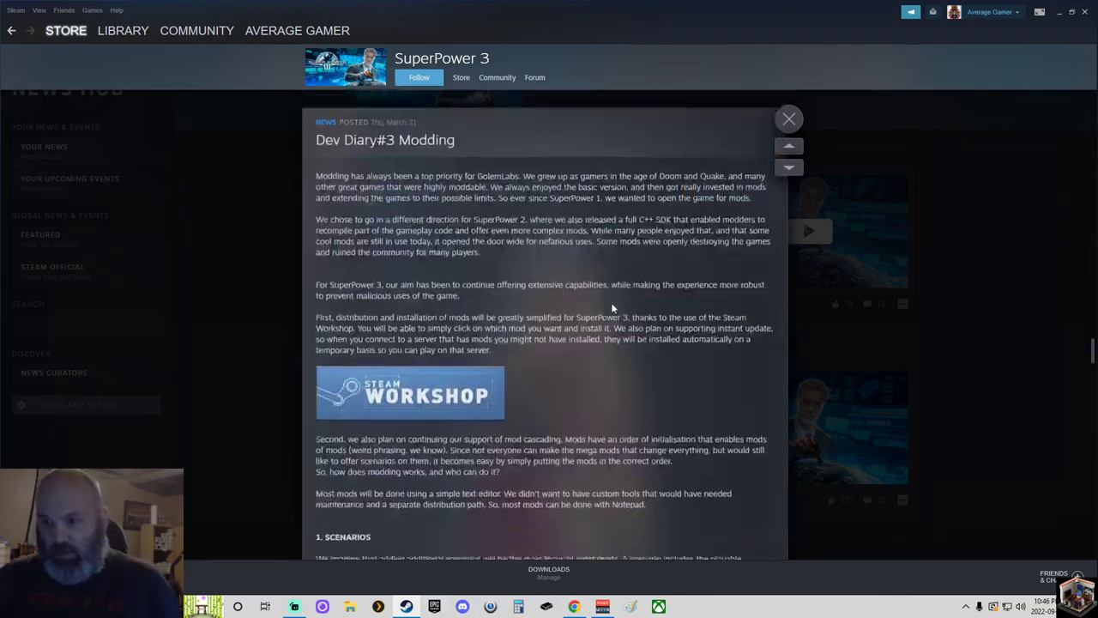
pyautogui.scroll(-3)
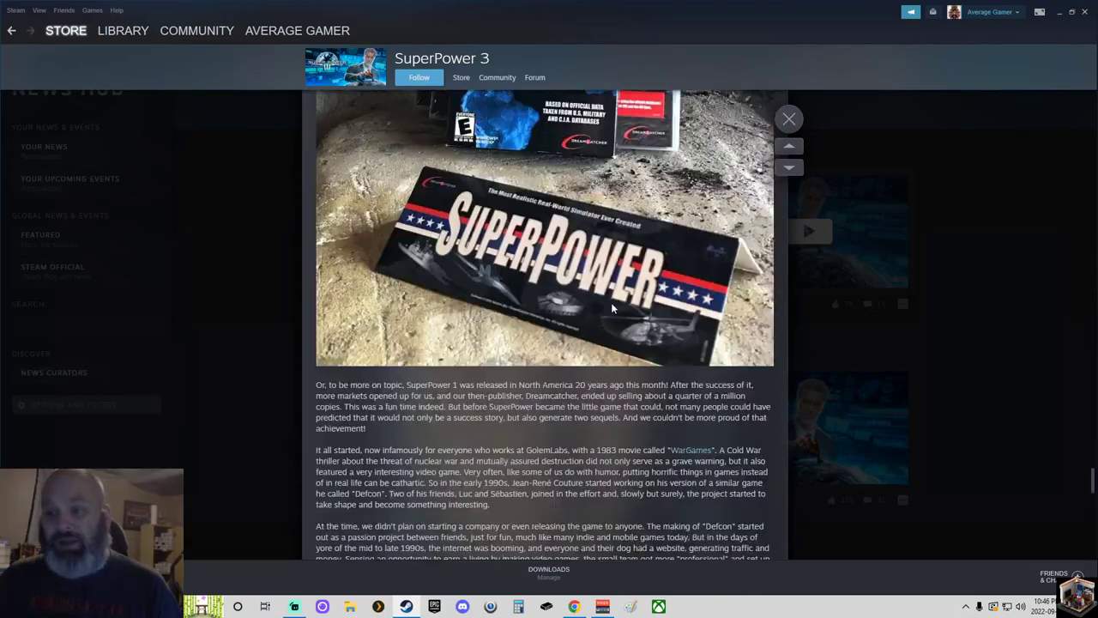
pyautogui.scroll(-3)
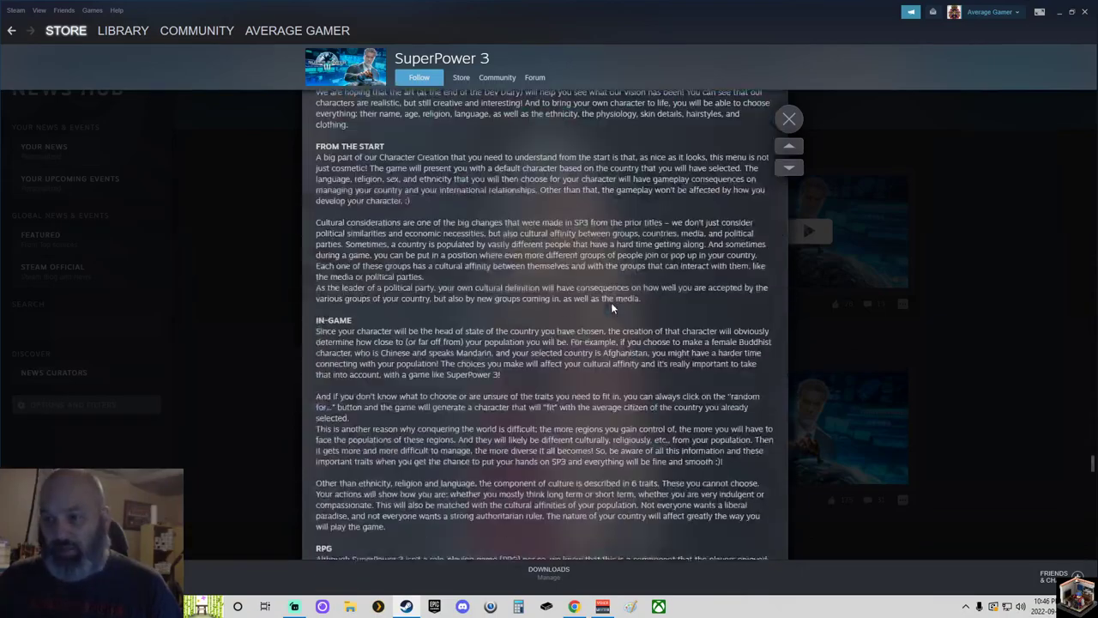
pyautogui.scroll(-3)
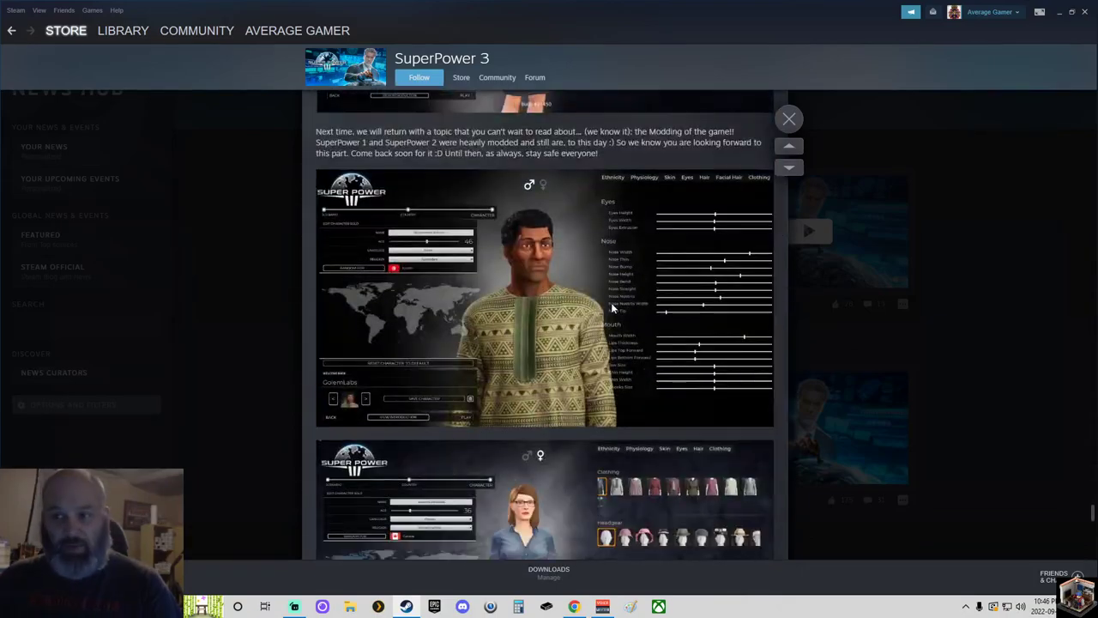
pyautogui.scroll(-3)
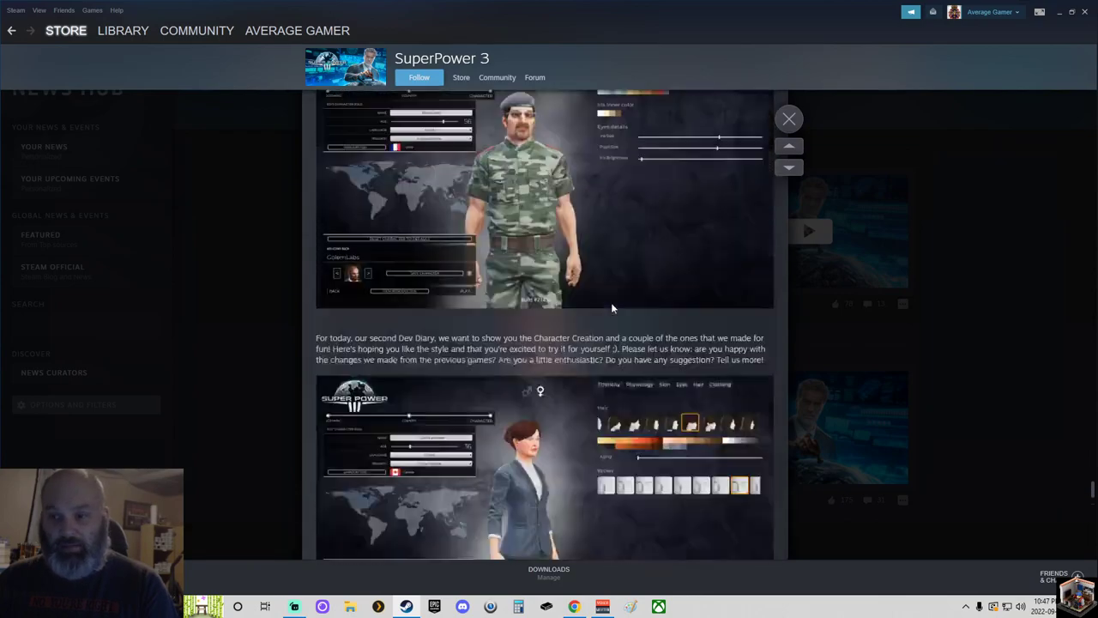
pyautogui.scroll(3)
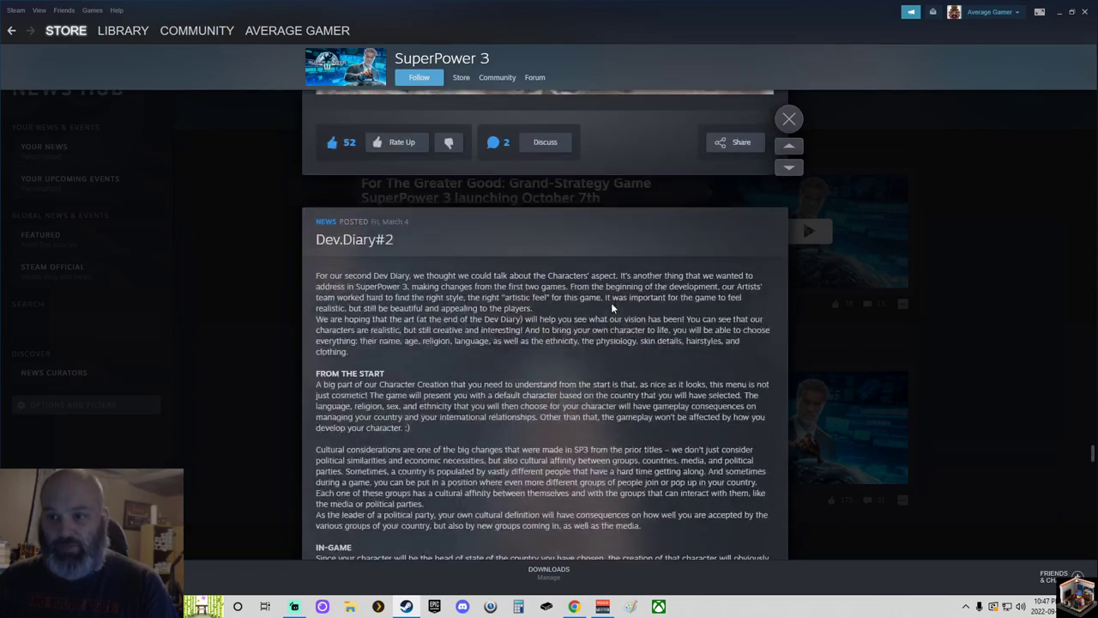
pyautogui.scroll(-3)
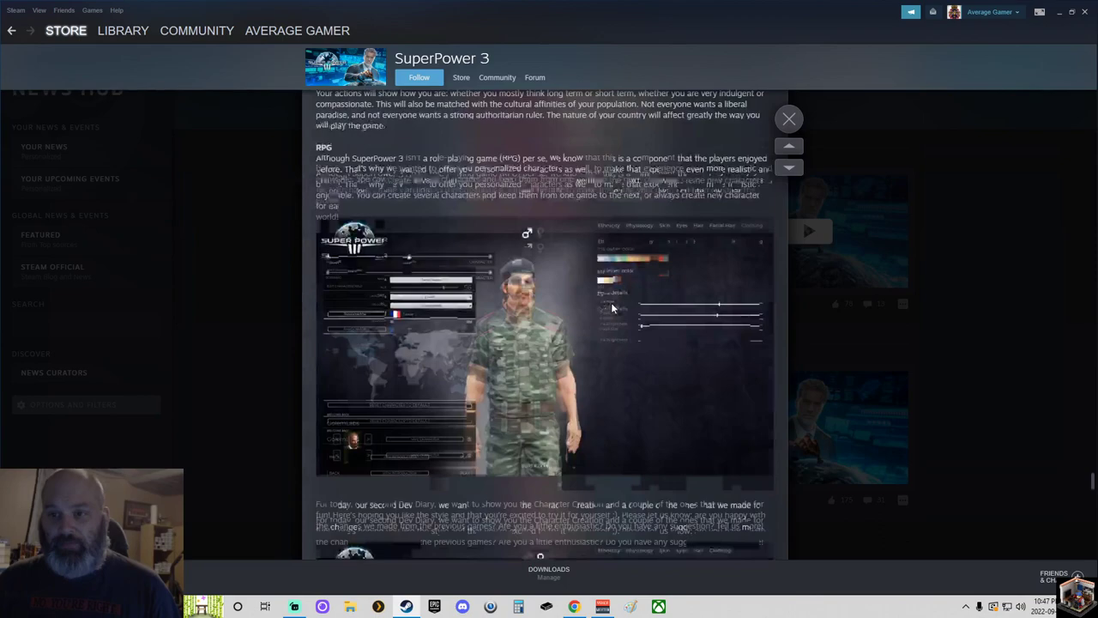
pyautogui.scroll(-3)
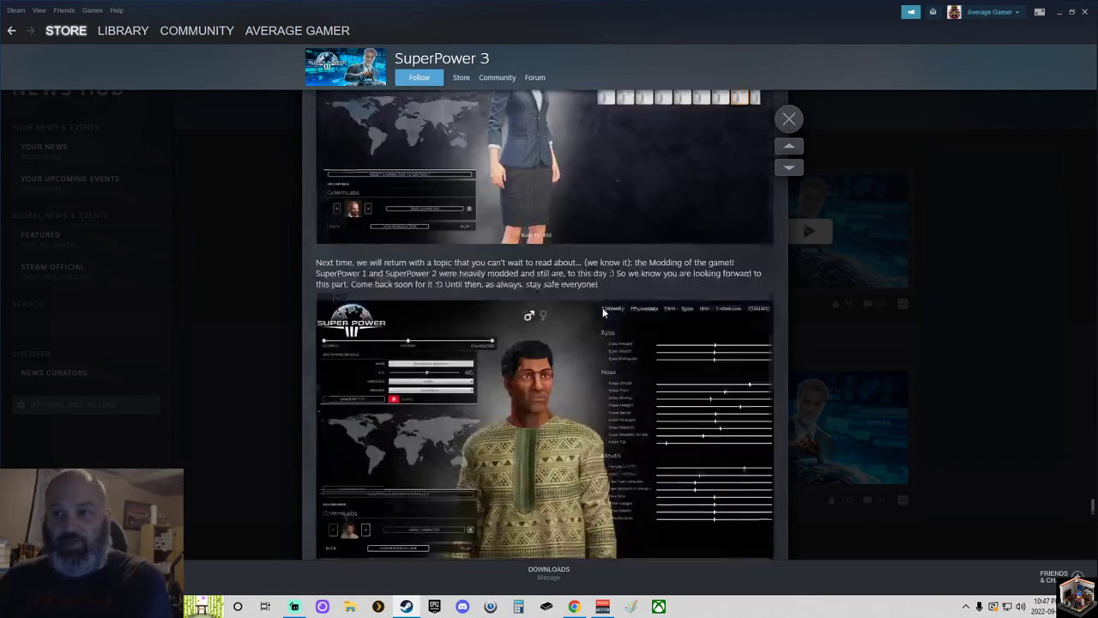
pyautogui.scroll(-3)
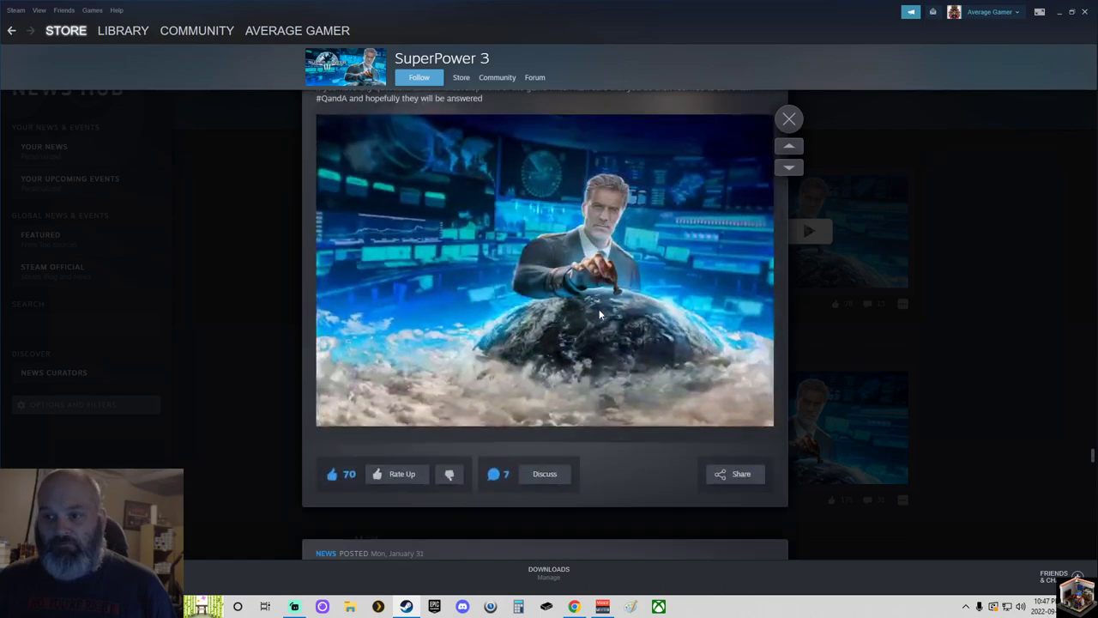
pyautogui.scroll(-3)
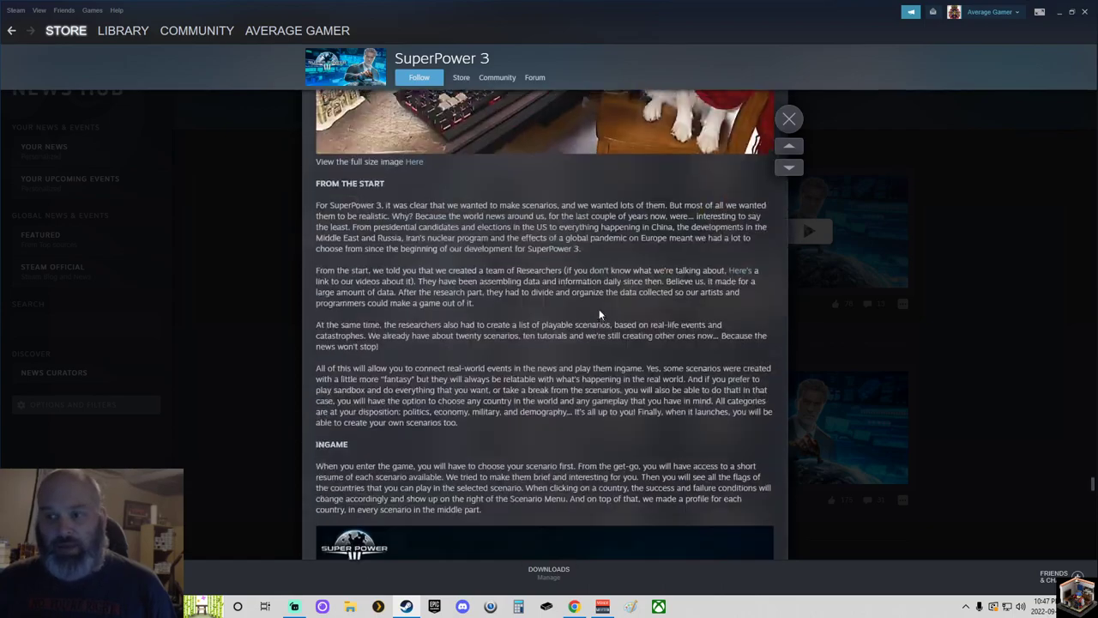
pyautogui.scroll(-3)
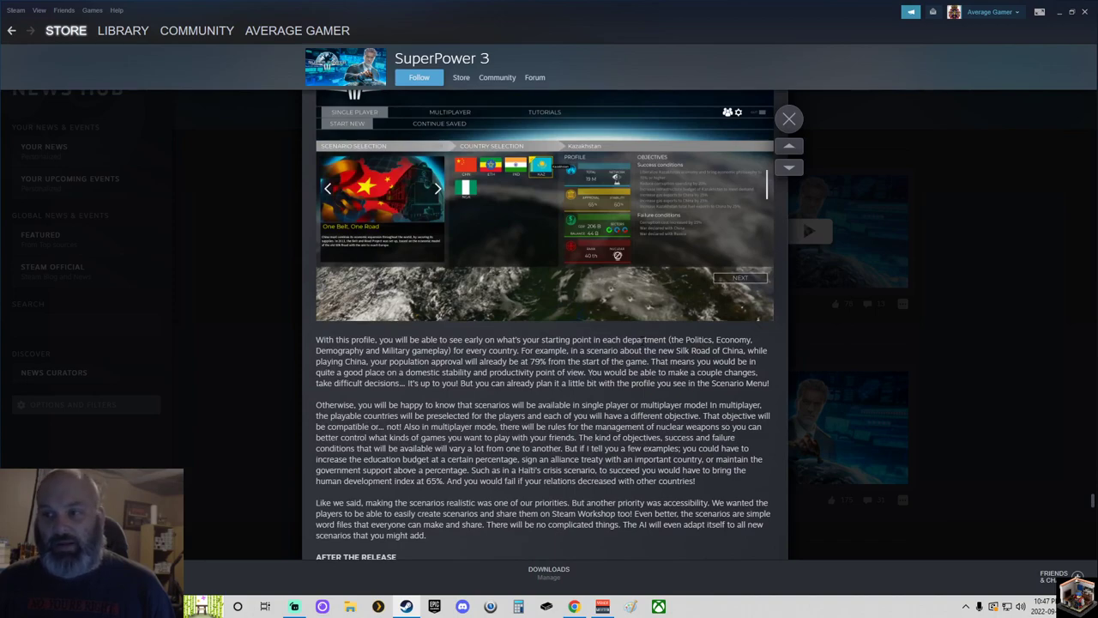
pyautogui.scroll(-3)
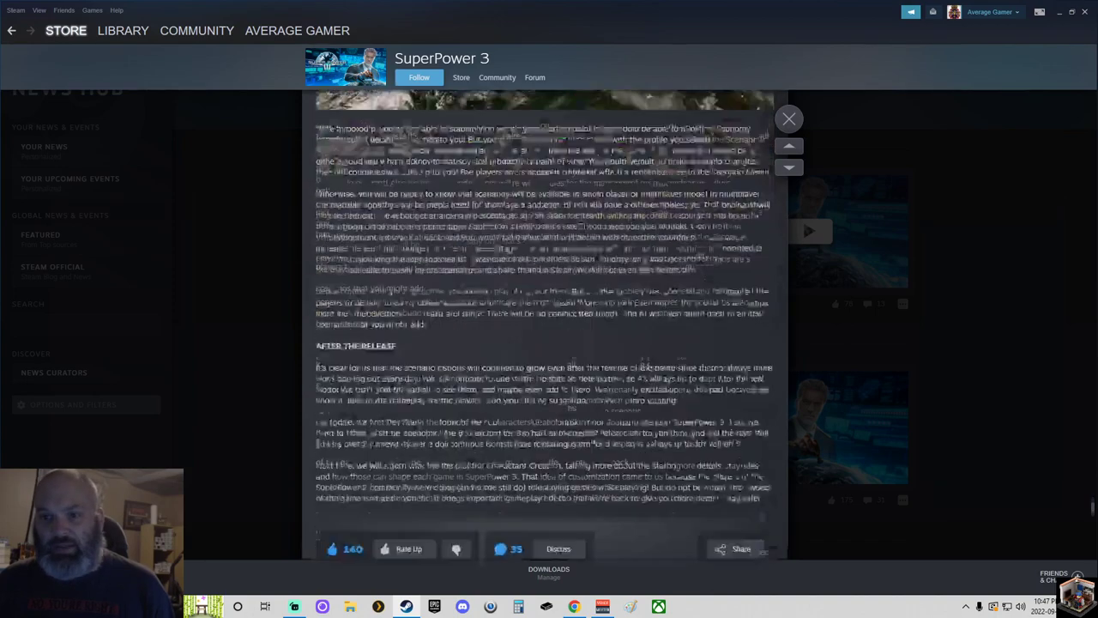
# Step: Close the news post and return to the Steam store front page, reloading it
pyautogui.click(788, 118)
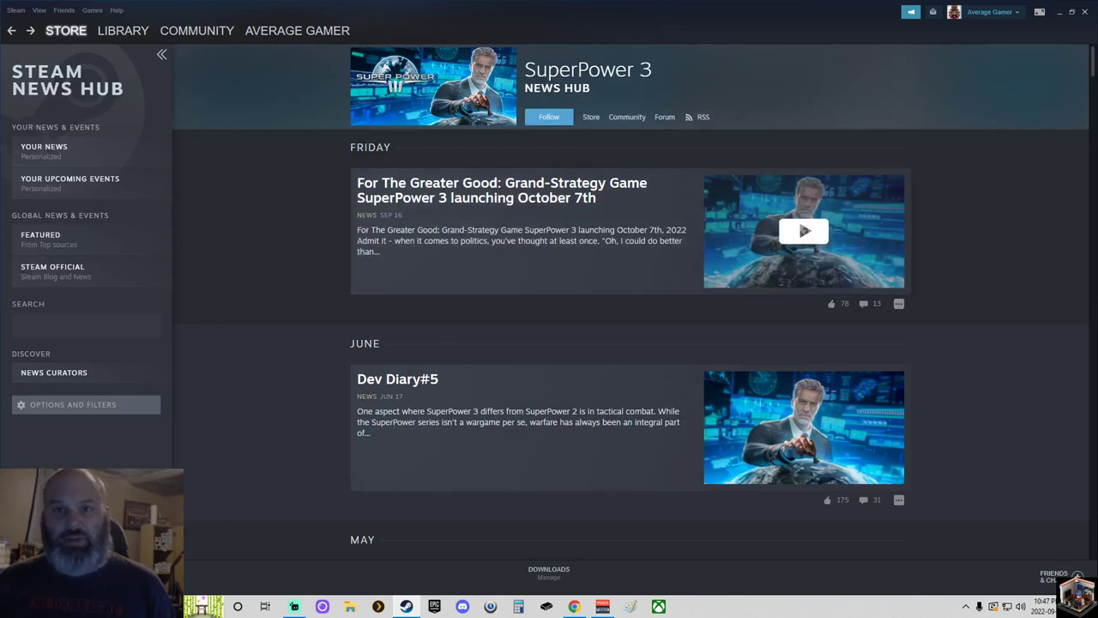
pyautogui.click(65, 31)
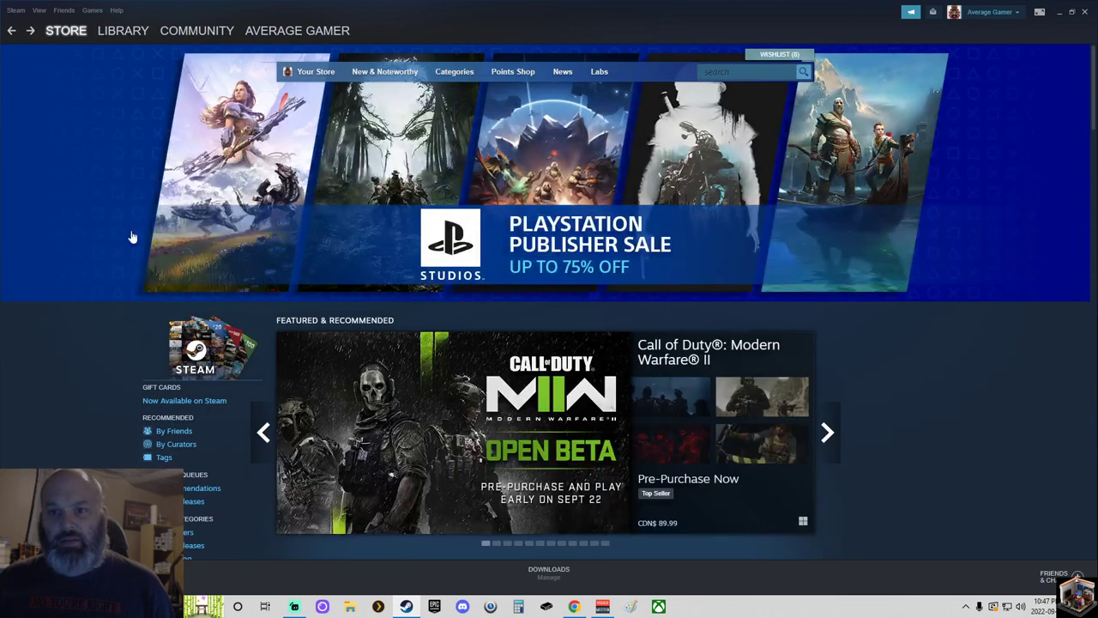
pyautogui.click(66, 31)
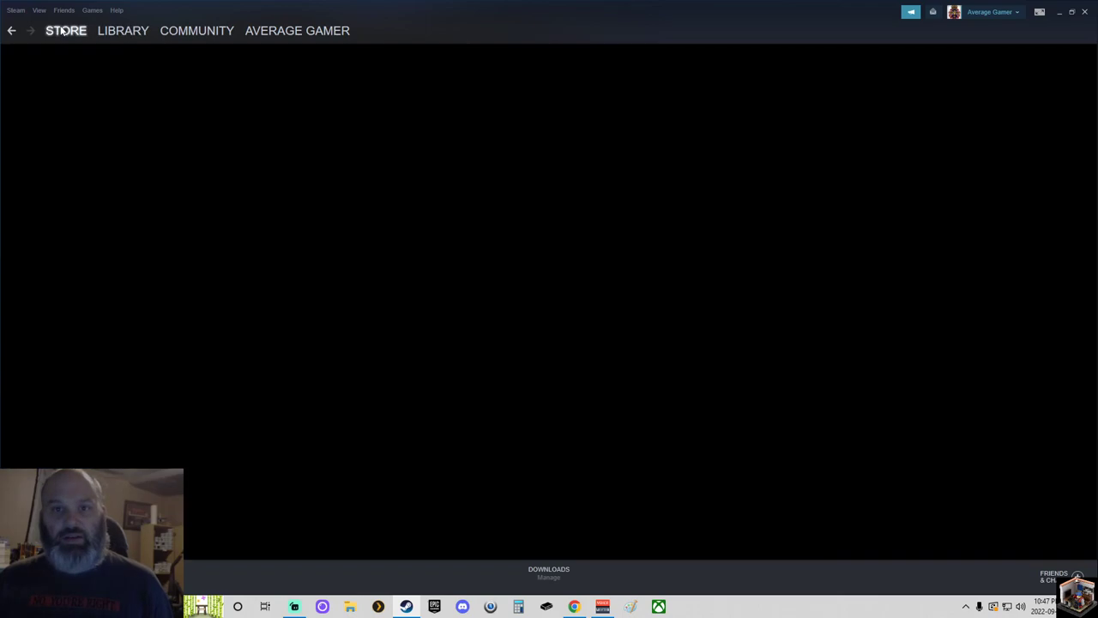
pyautogui.click(65, 31)
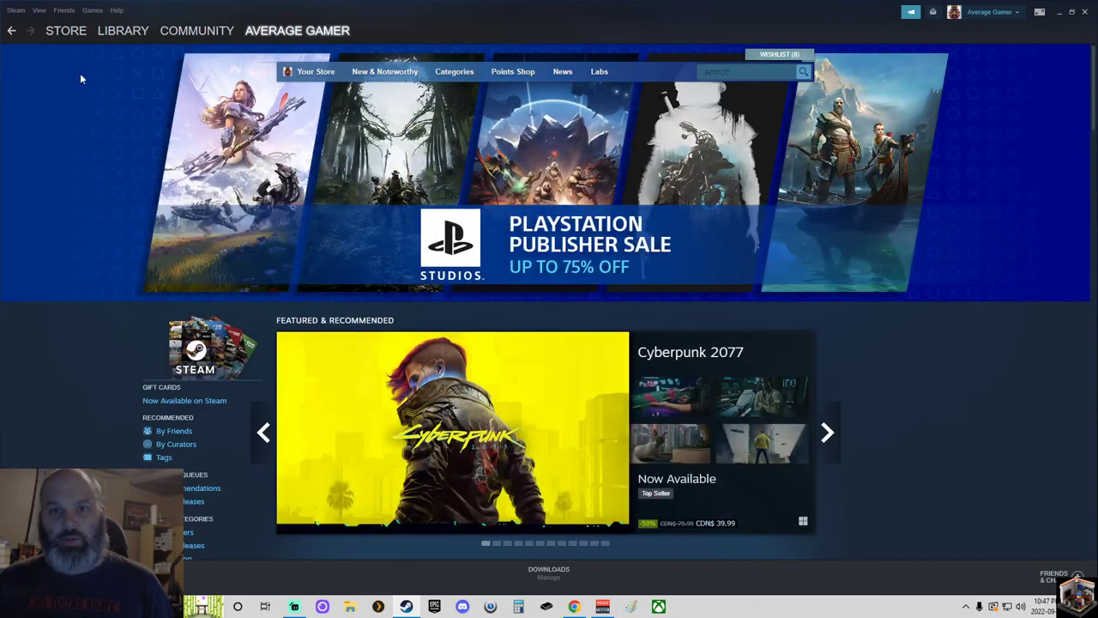
# Step: From the wishlist, scroll to SuperPower 3 and open its store page
pyautogui.click(779, 53)
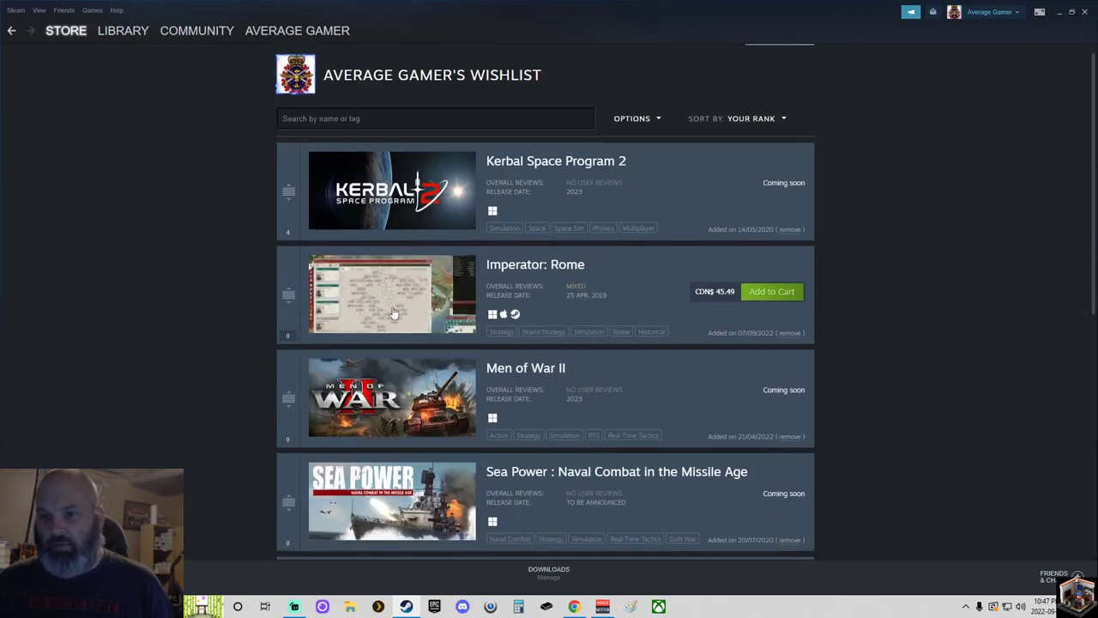
pyautogui.scroll(-3)
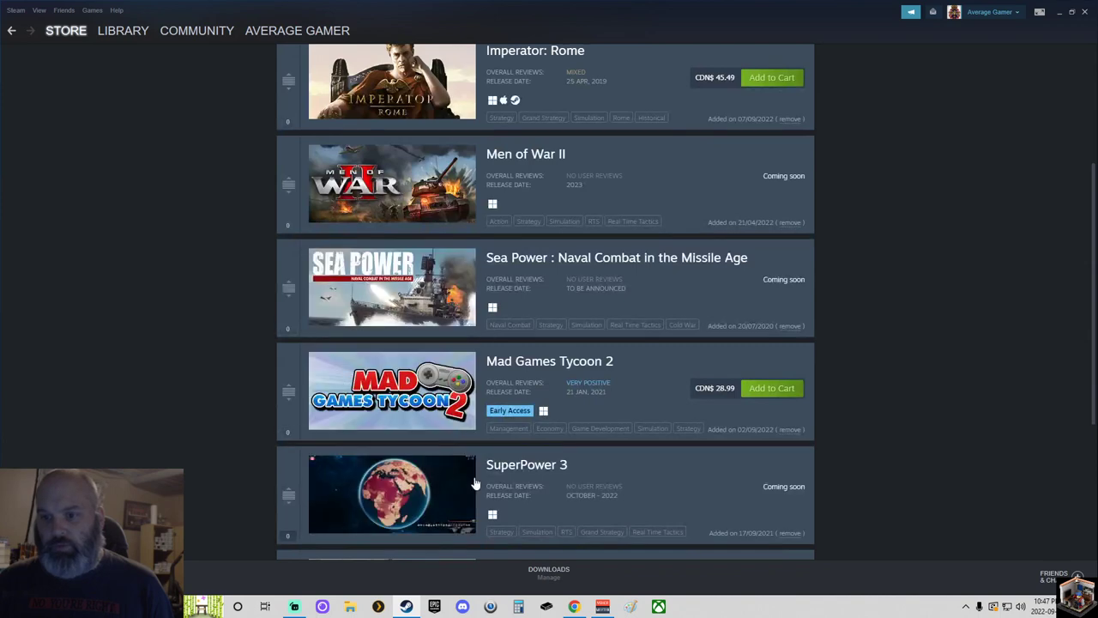
pyautogui.click(527, 463)
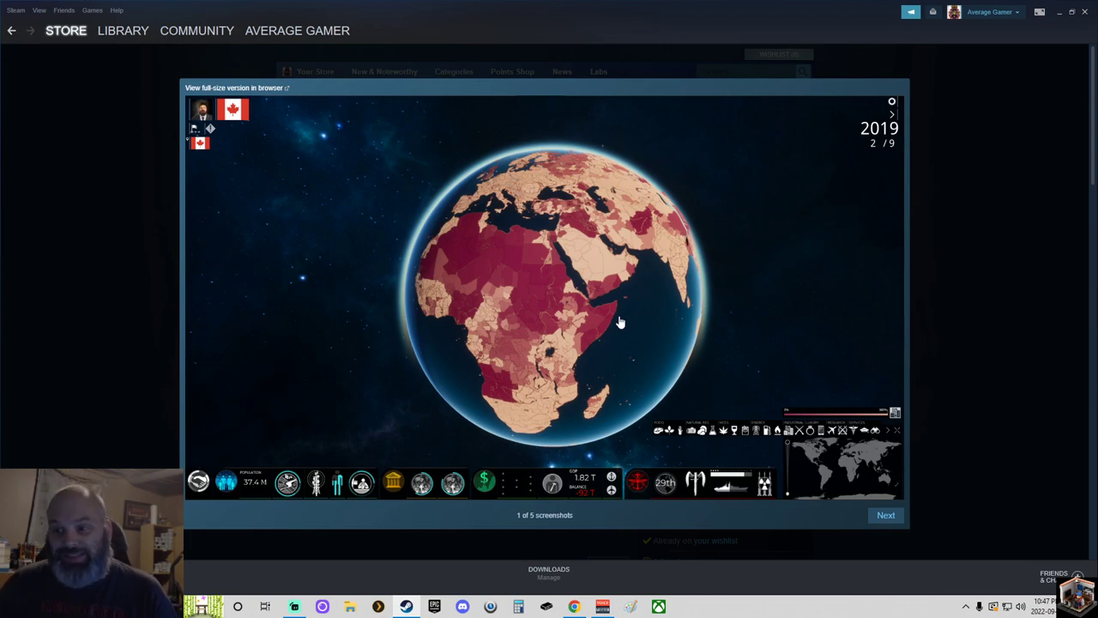
pyautogui.moveTo(848, 521)
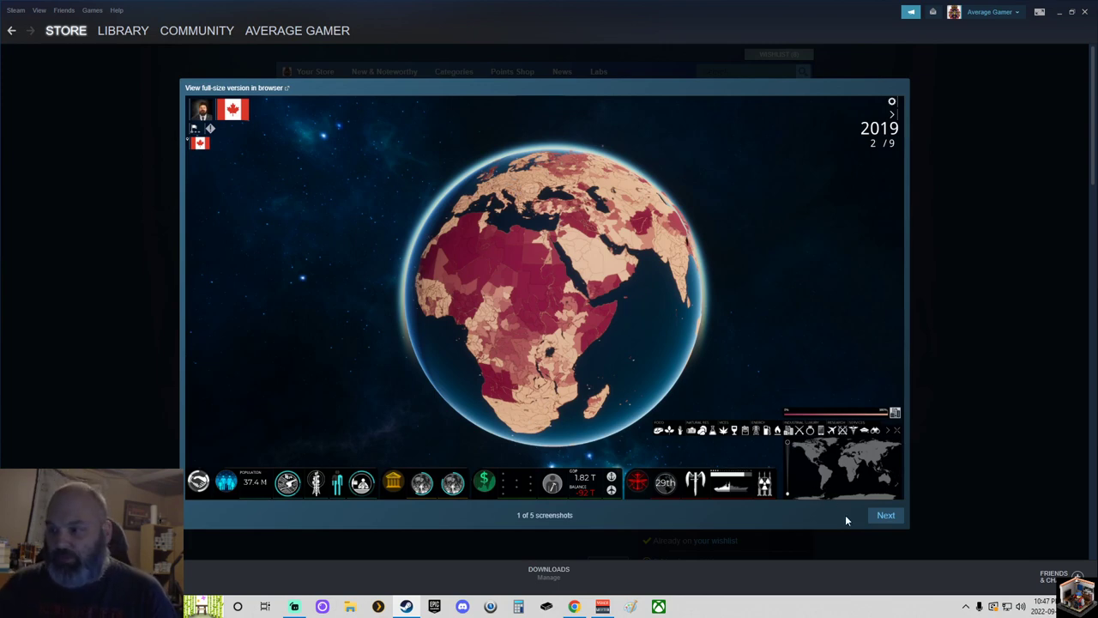
# Step: Close the full-size view and cycle the carousel through the portrait, glowing planet, 2018 Earth and red globe shots
pyautogui.click(885, 515)
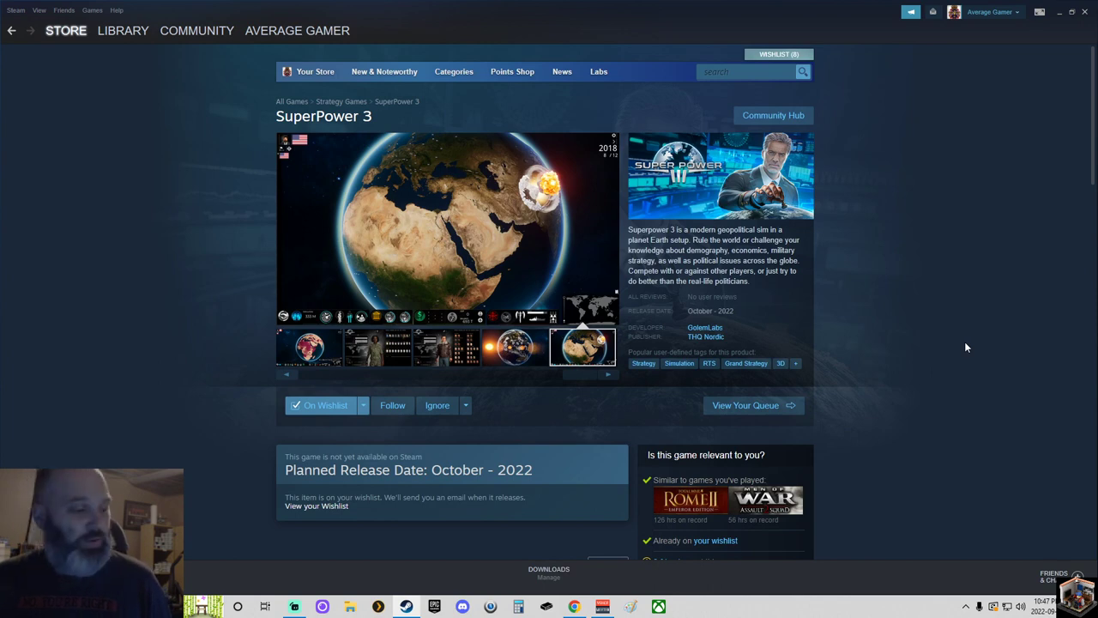
pyautogui.click(446, 347)
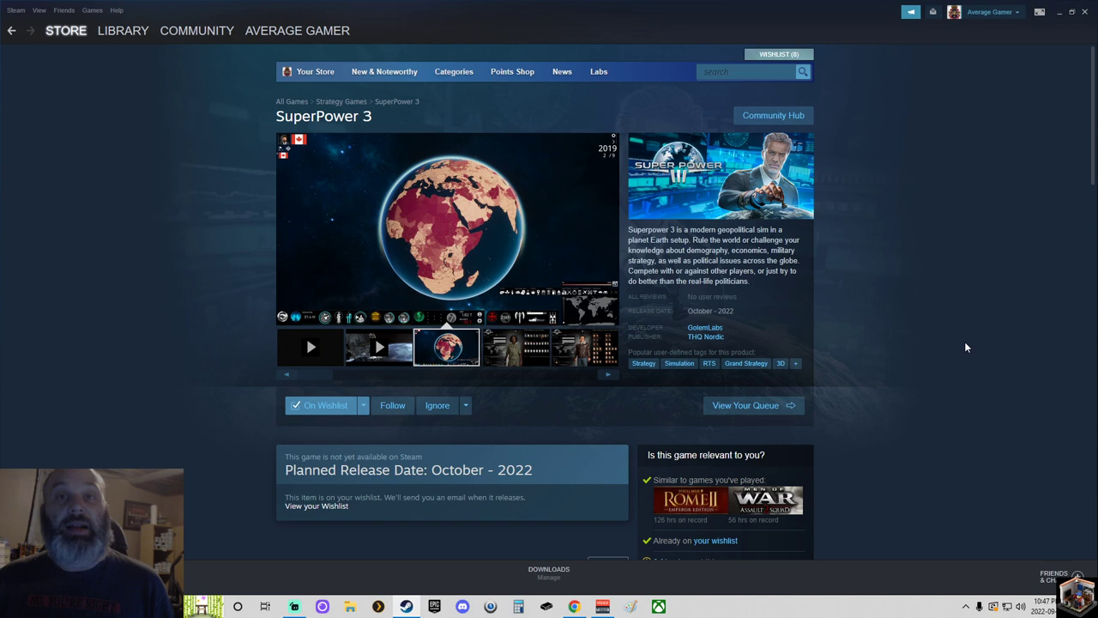
pyautogui.click(515, 347)
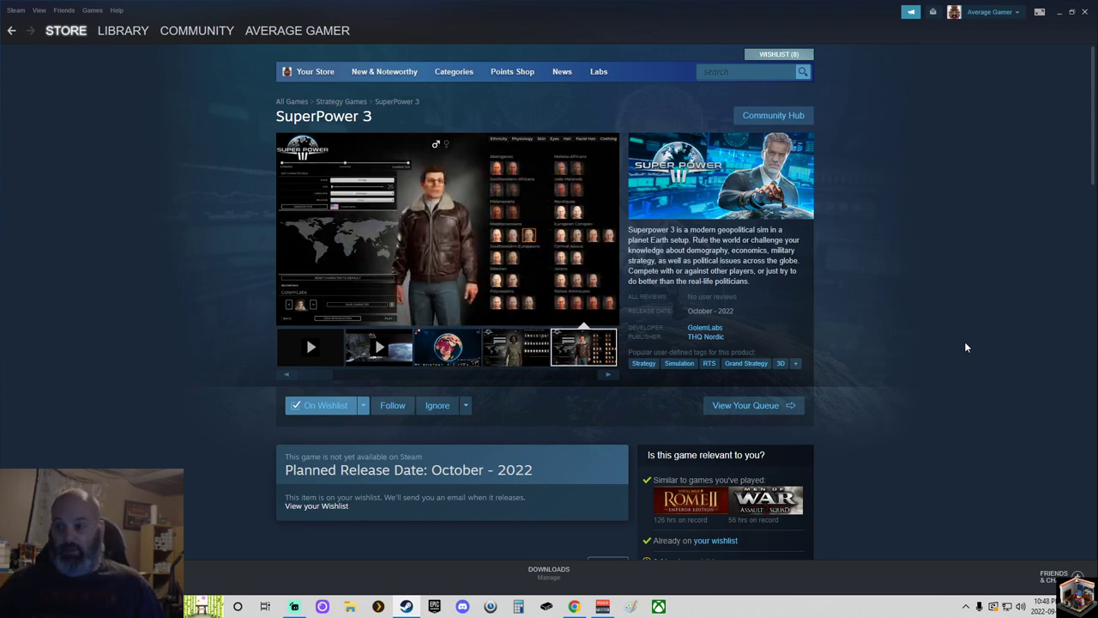
pyautogui.click(513, 347)
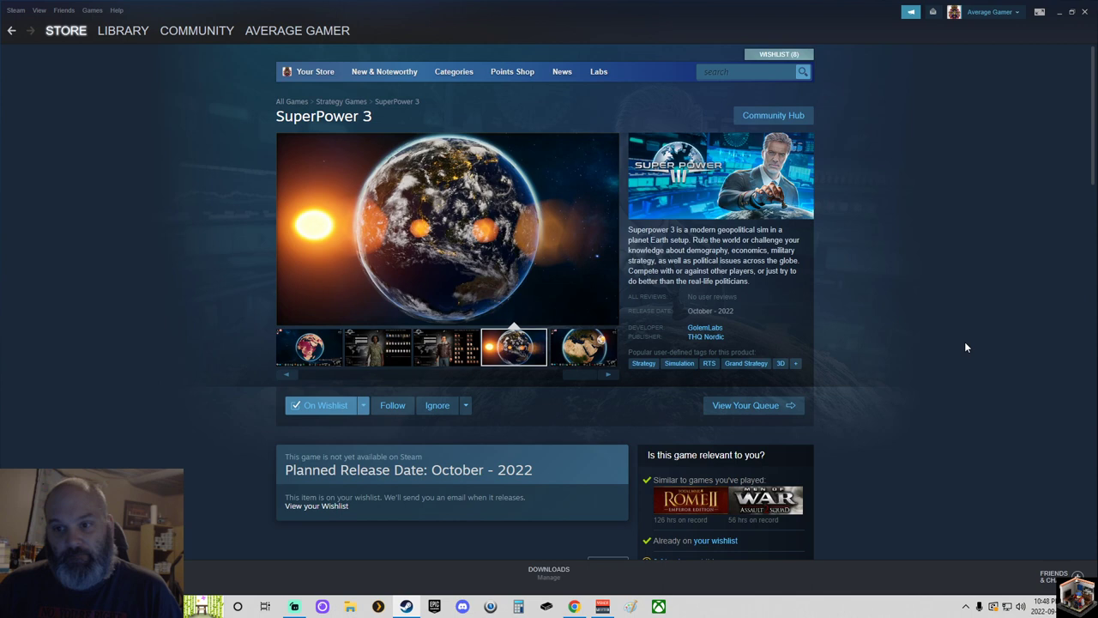
pyautogui.click(581, 347)
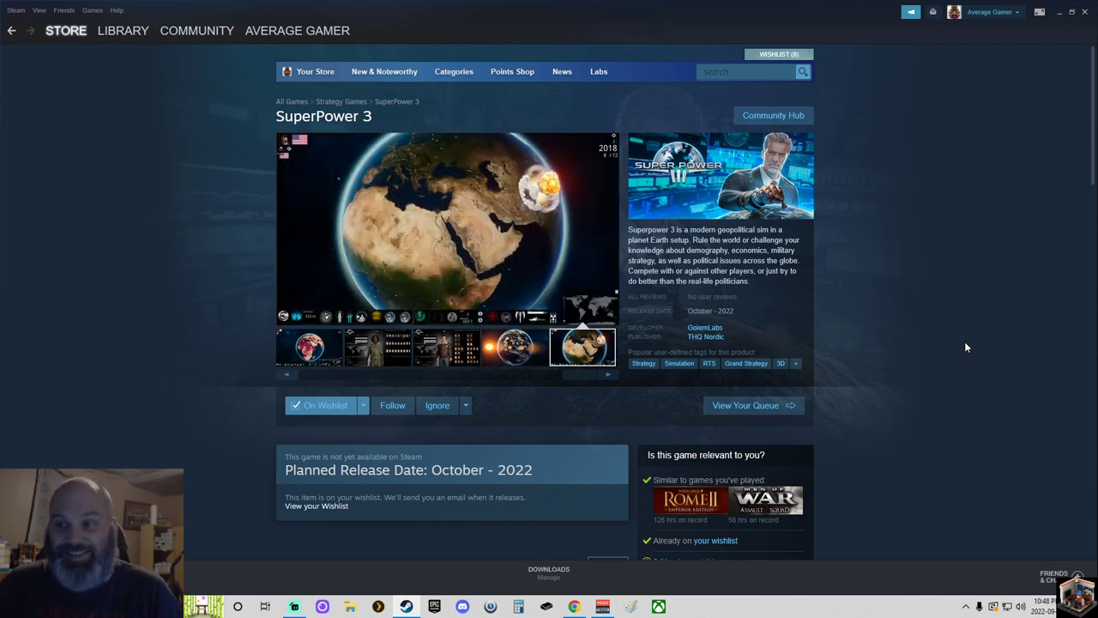
pyautogui.click(446, 346)
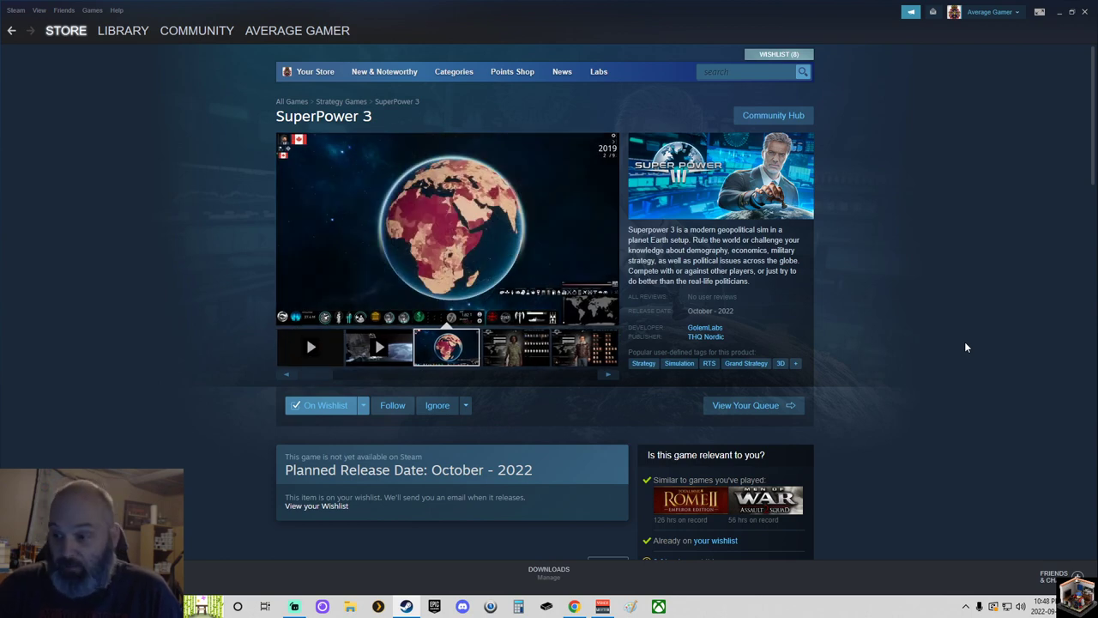
pyautogui.click(515, 346)
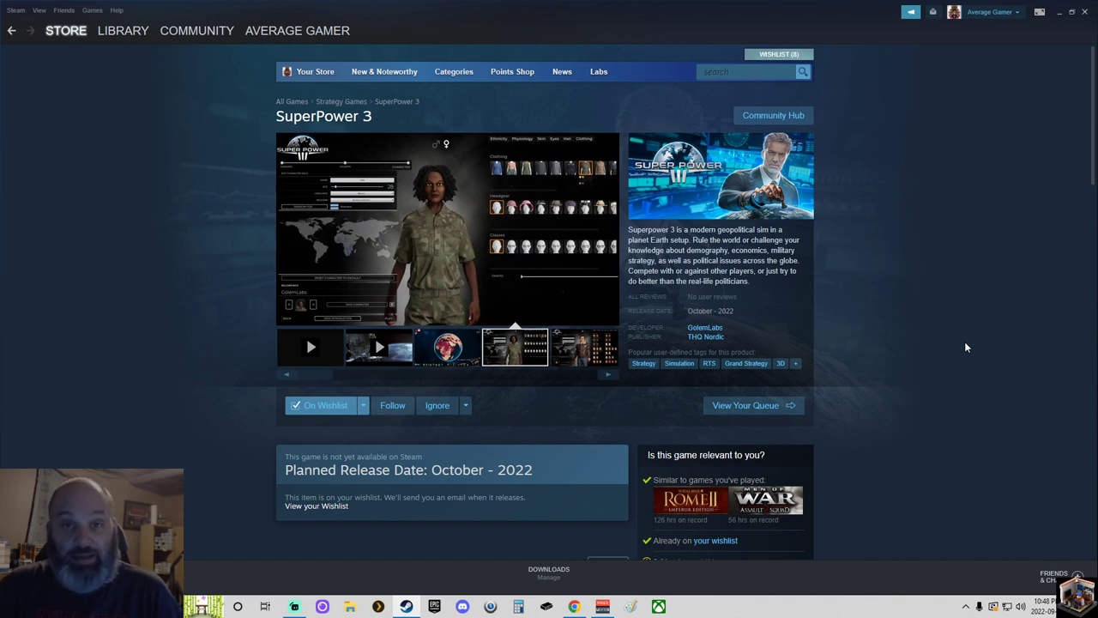
pyautogui.click(582, 346)
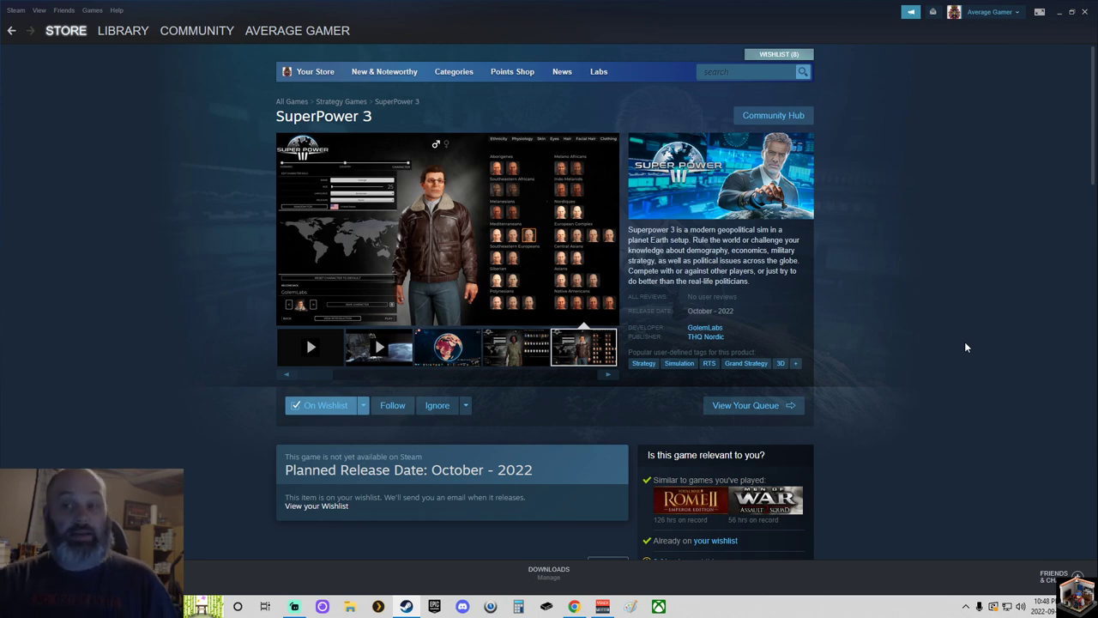
pyautogui.click(513, 347)
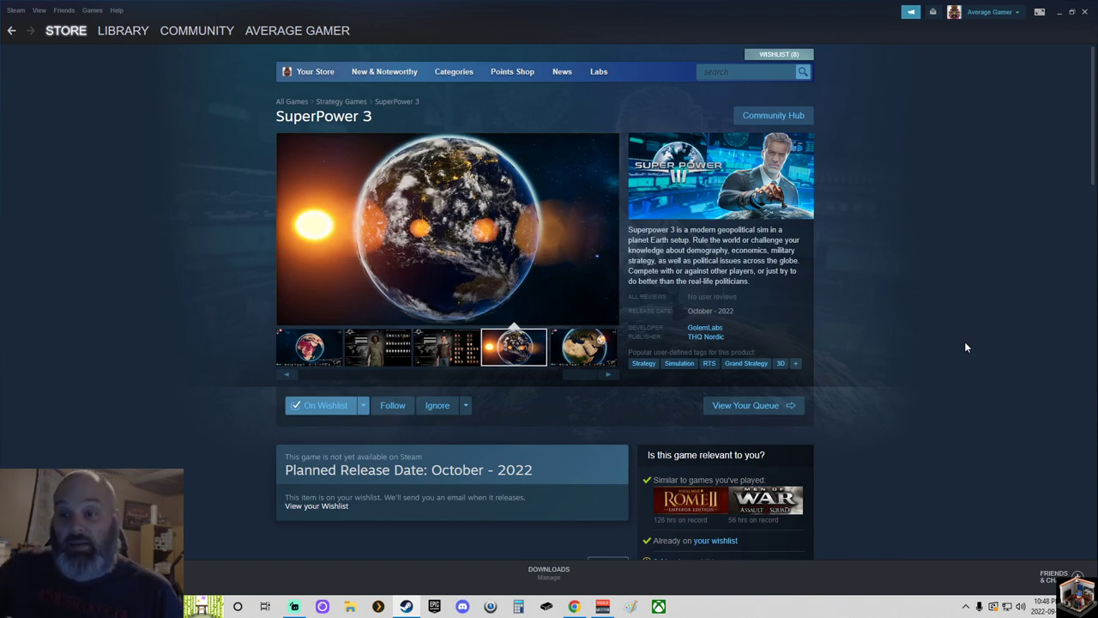
pyautogui.click(584, 347)
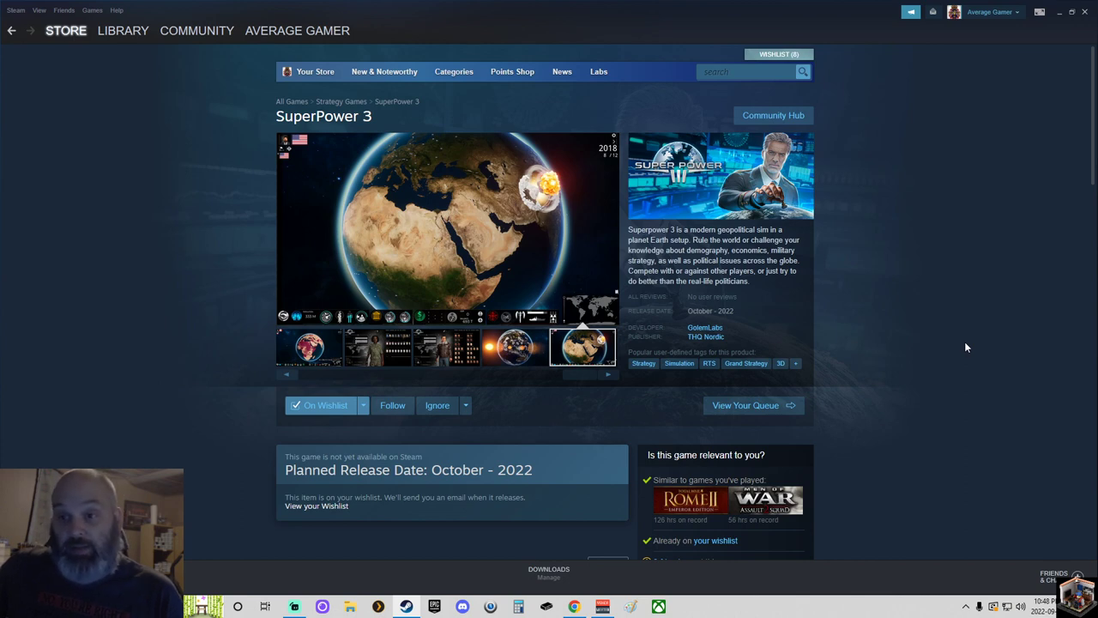
pyautogui.click(447, 347)
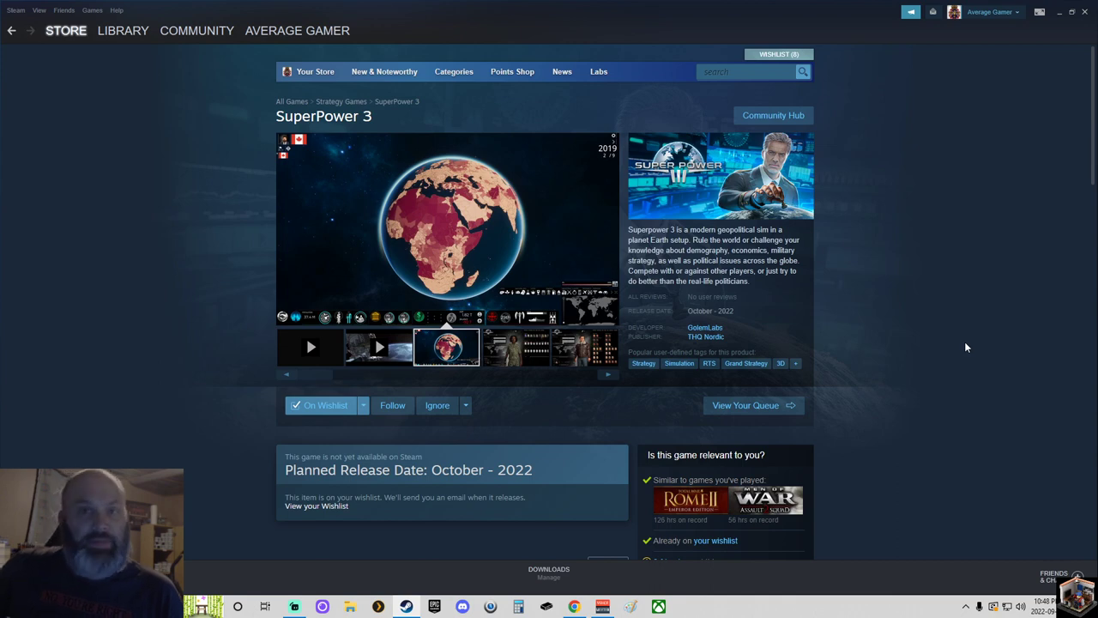
pyautogui.click(515, 346)
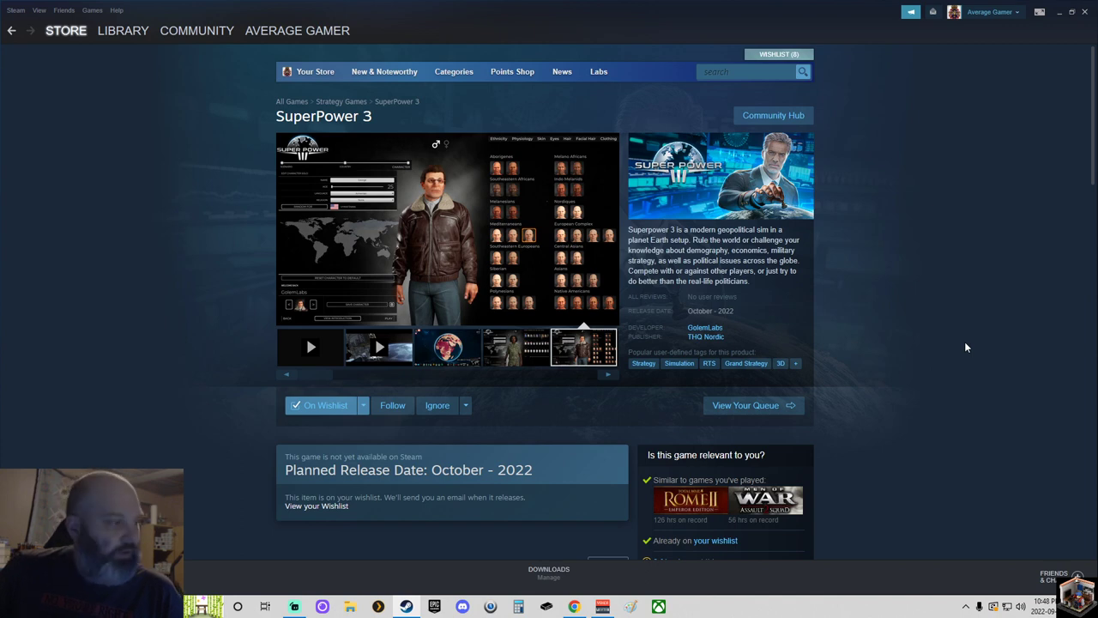
pyautogui.click(513, 347)
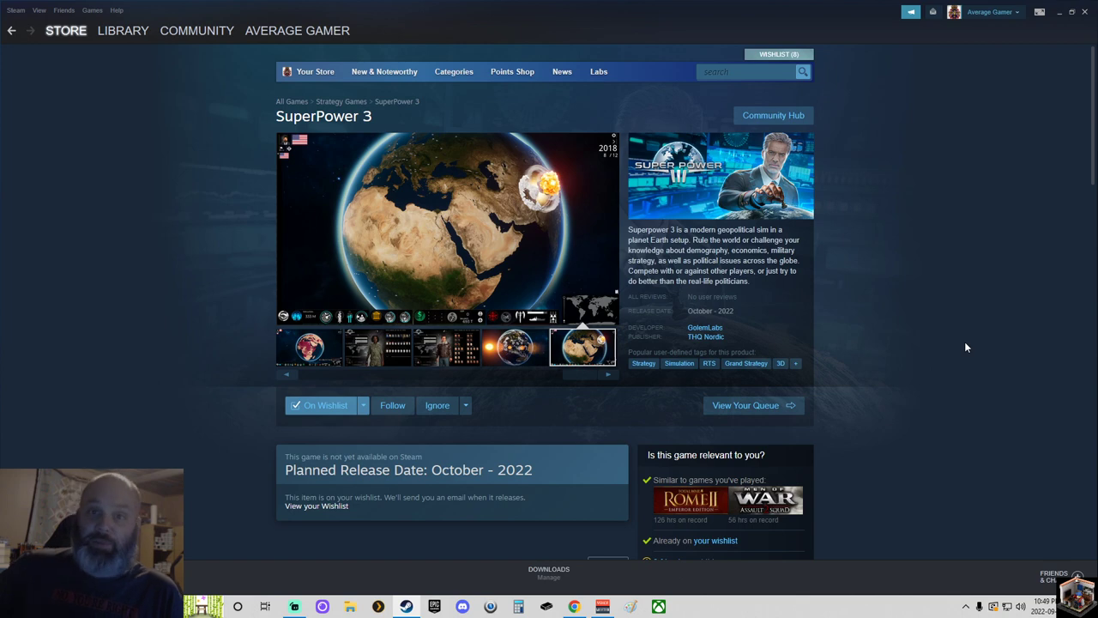
# Step: Keep cycling the carousel around again and enlarge the current screenshot full-size
pyautogui.click(447, 347)
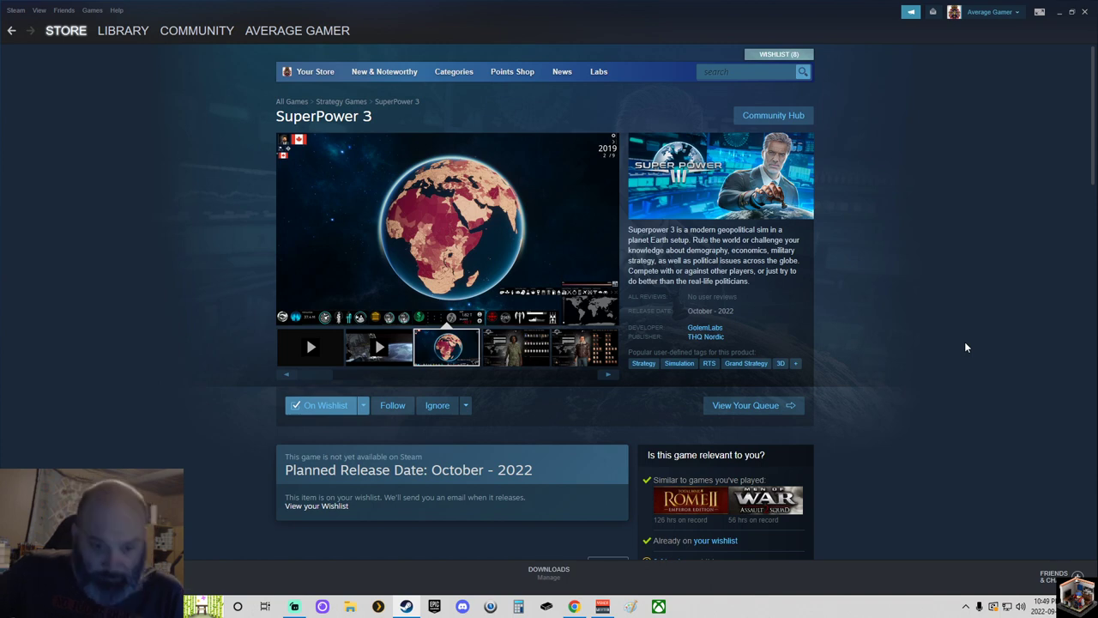
pyautogui.click(514, 347)
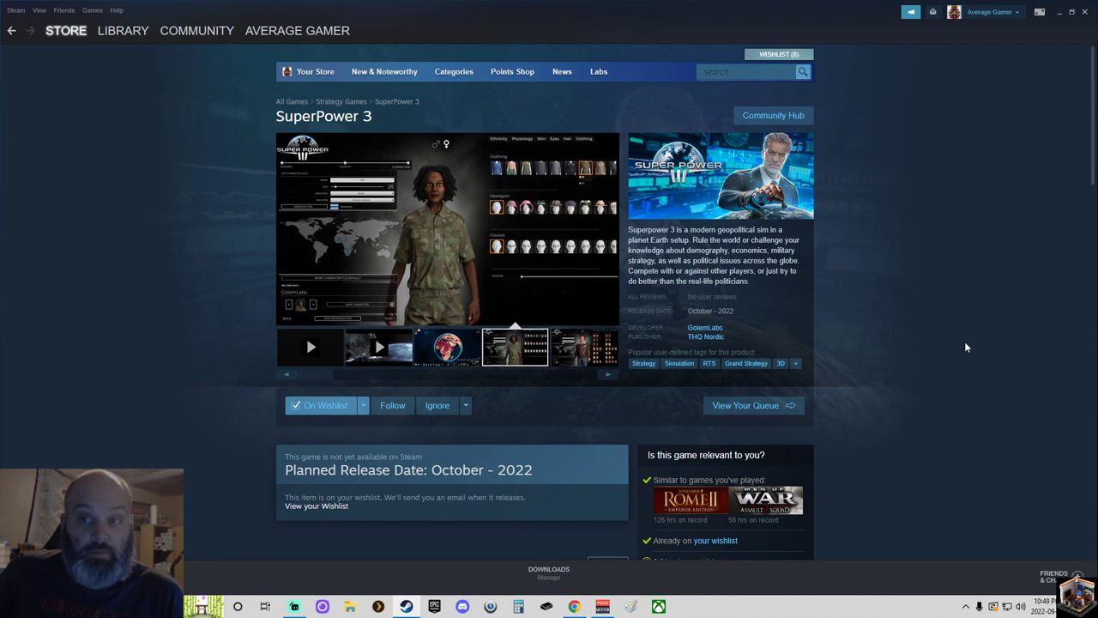
pyautogui.click(583, 347)
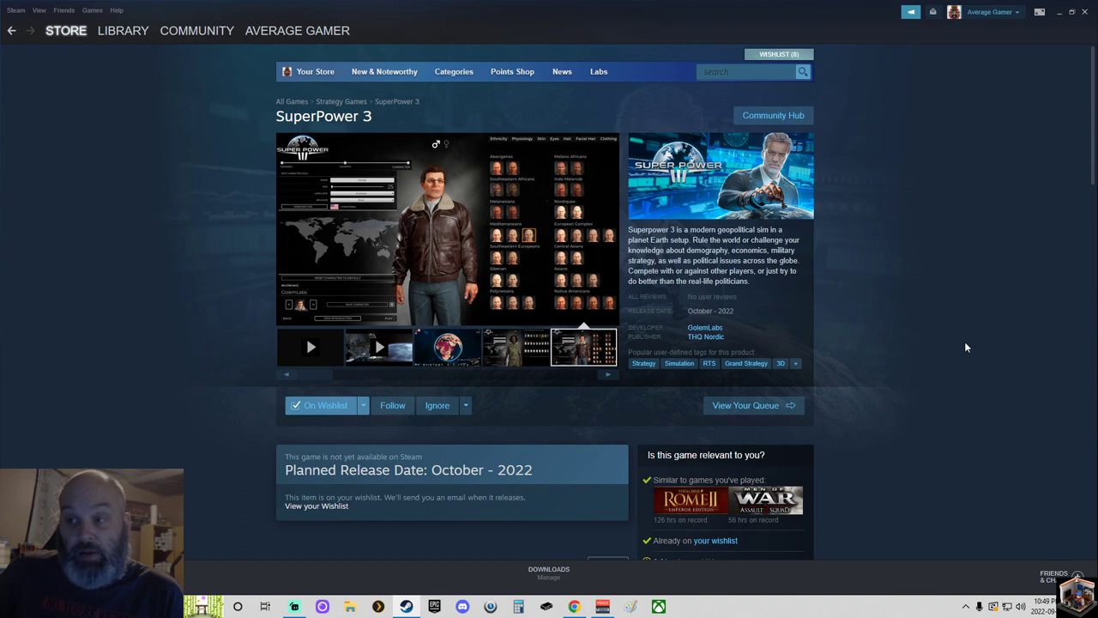
pyautogui.click(513, 347)
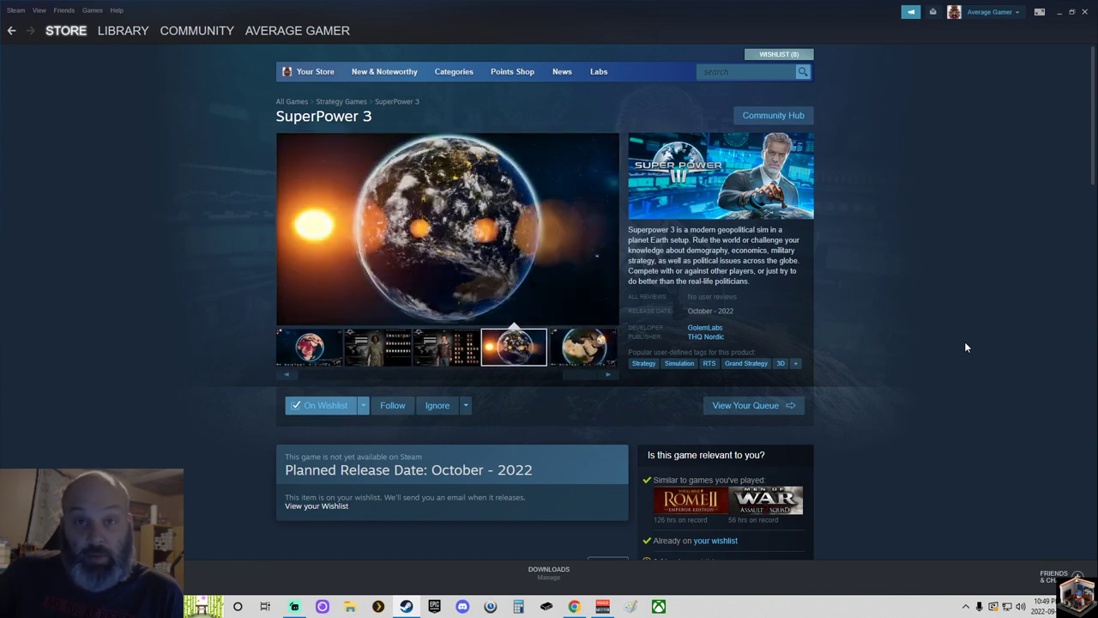
pyautogui.click(583, 346)
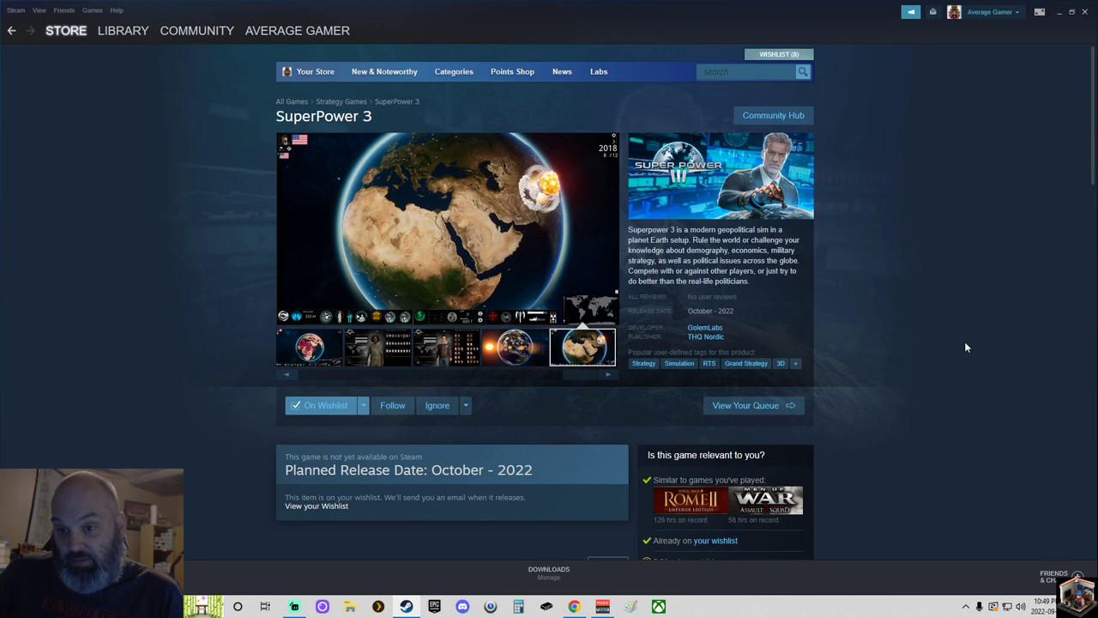
pyautogui.click(446, 347)
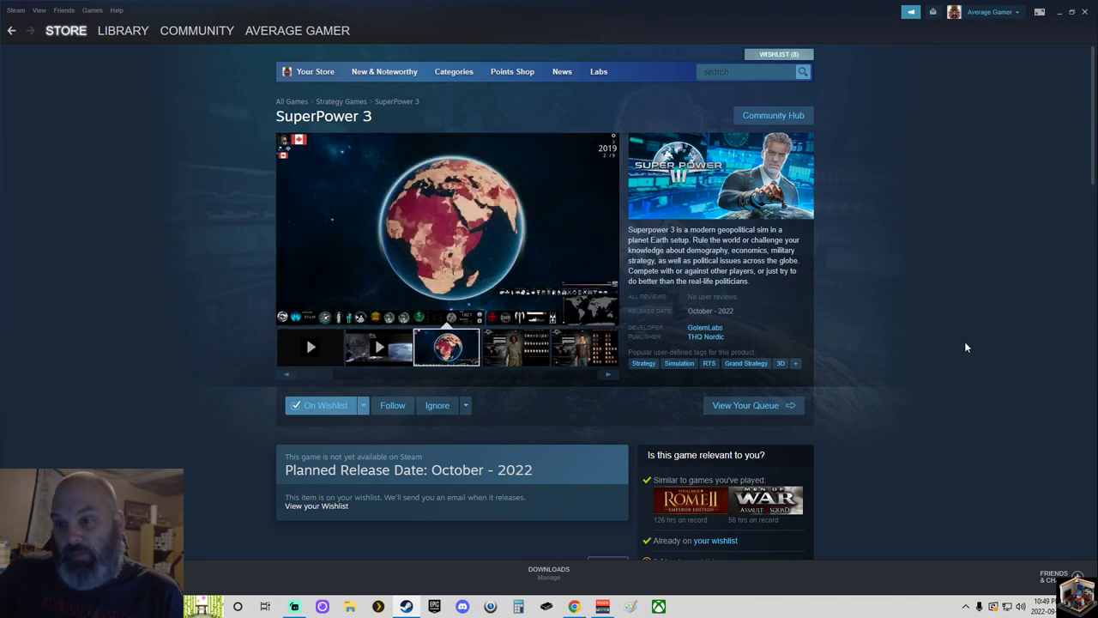
pyautogui.click(514, 347)
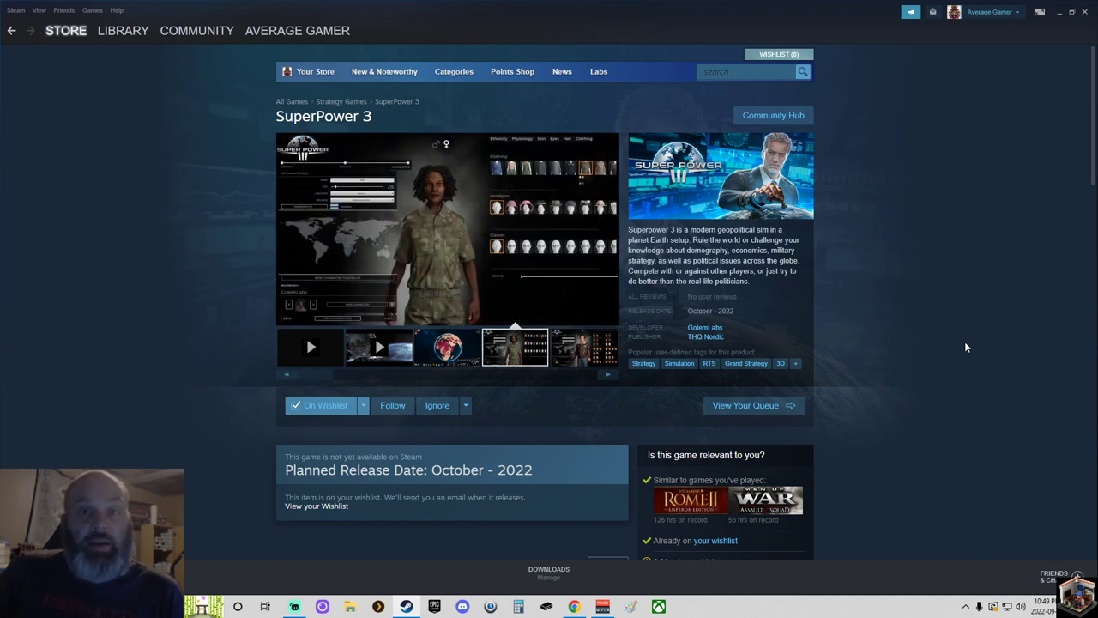
pyautogui.click(583, 347)
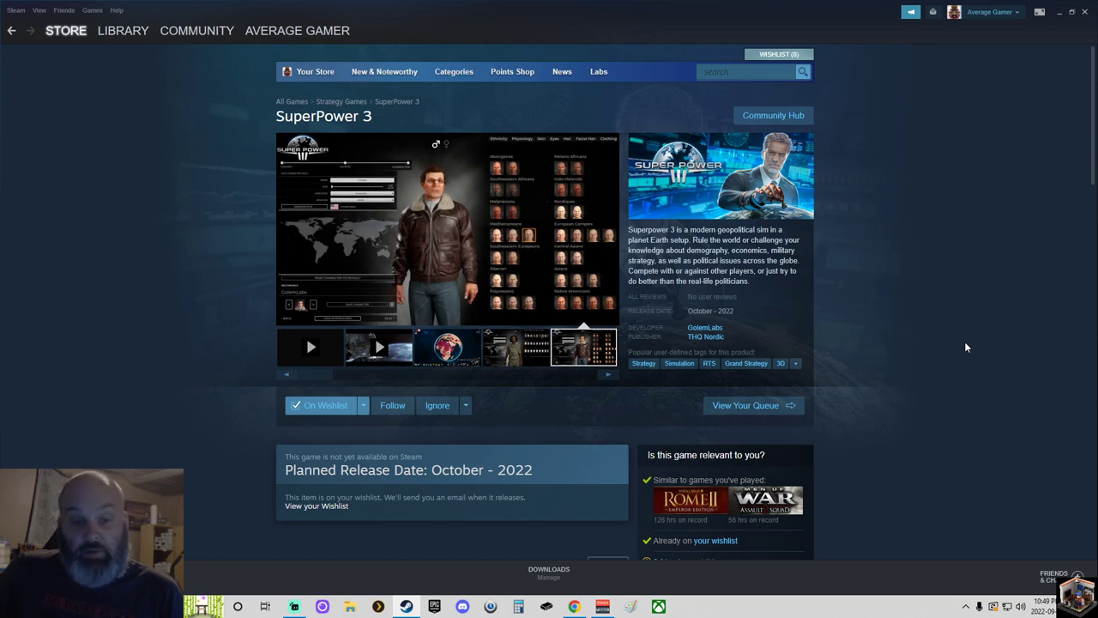
pyautogui.click(514, 347)
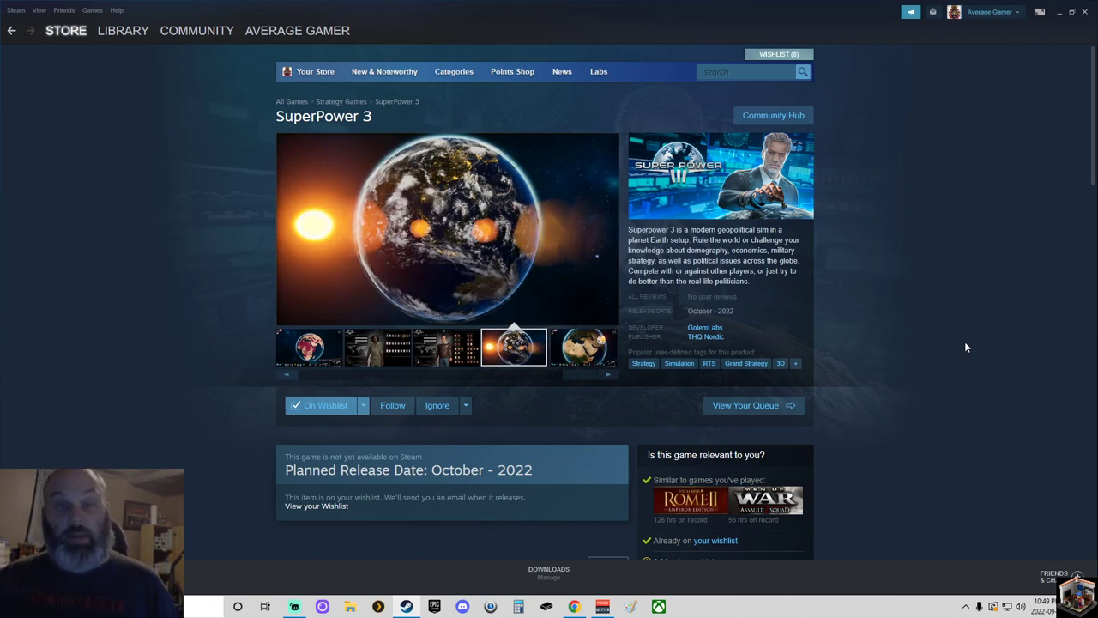
pyautogui.click(583, 347)
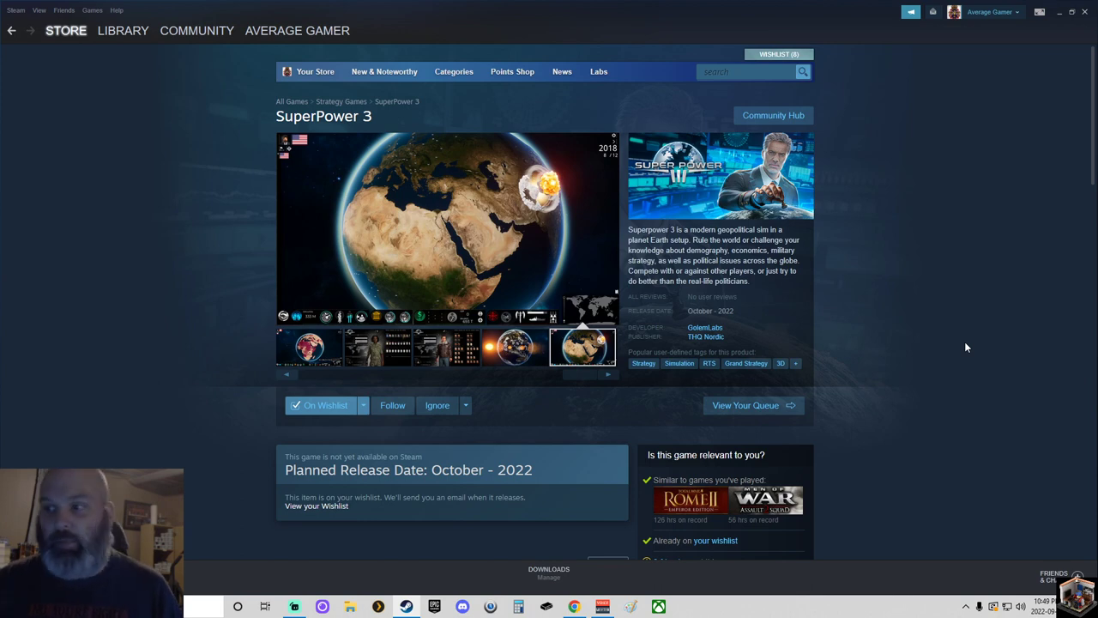
pyautogui.click(446, 347)
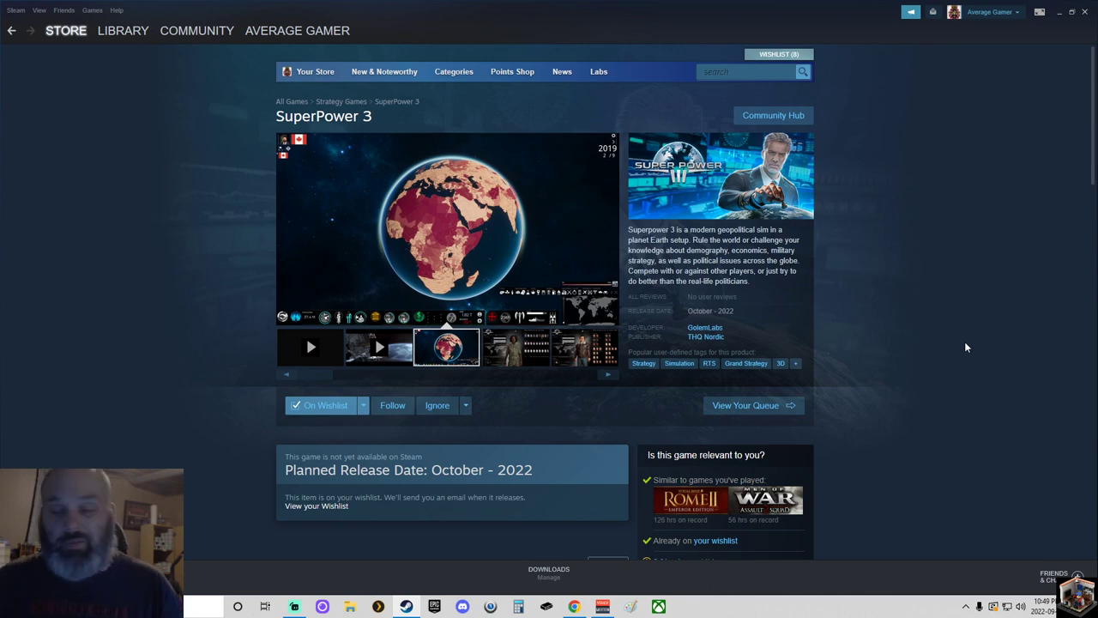
pyautogui.click(515, 347)
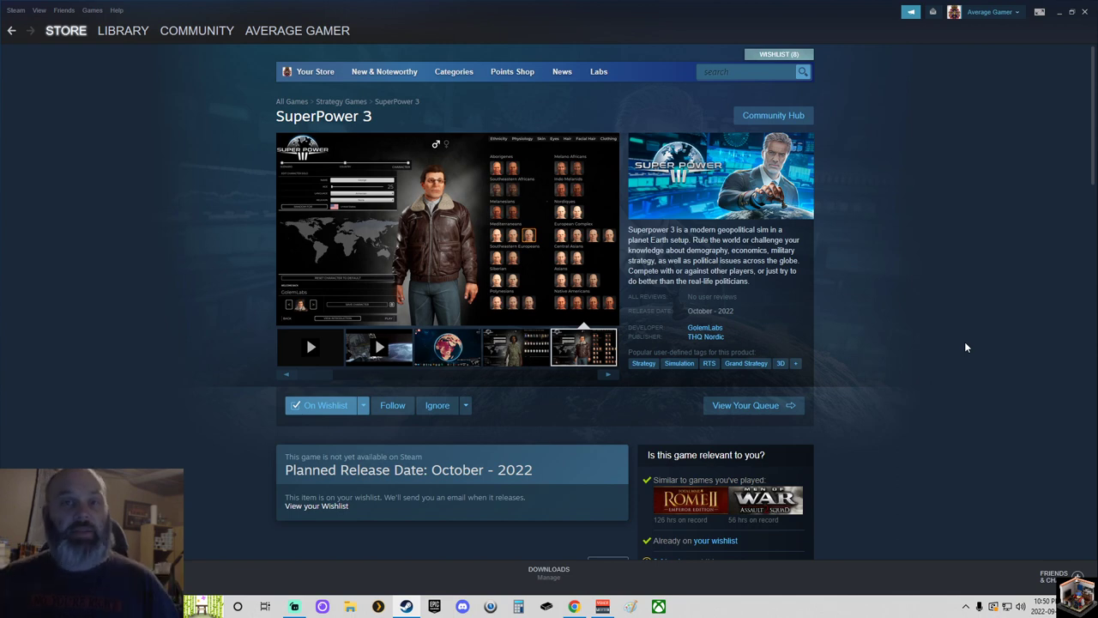
pyautogui.click(513, 347)
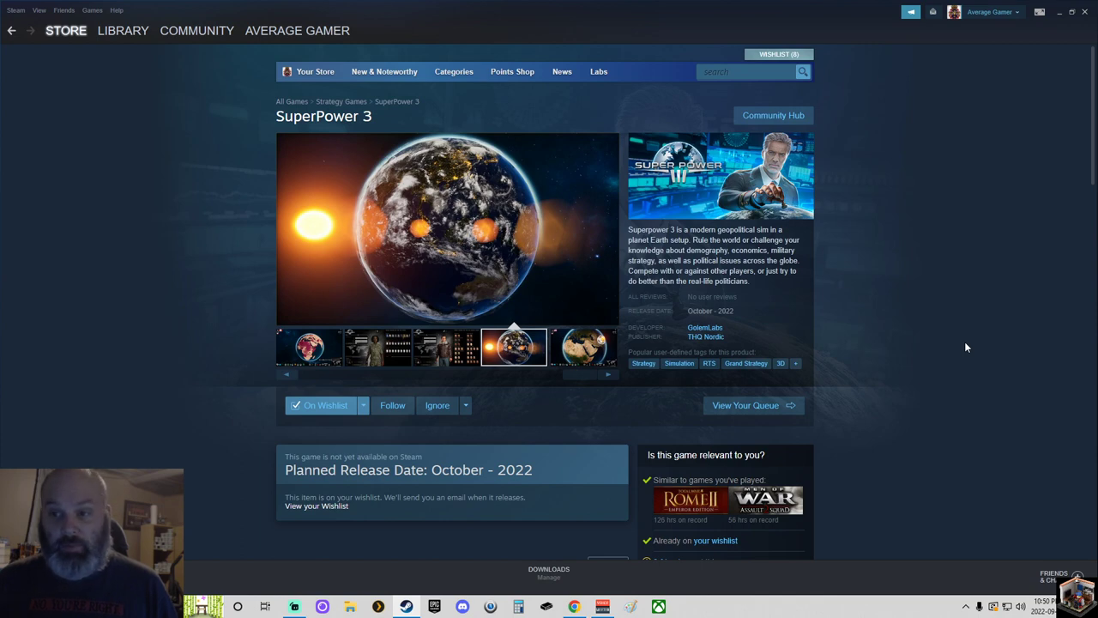
pyautogui.click(582, 347)
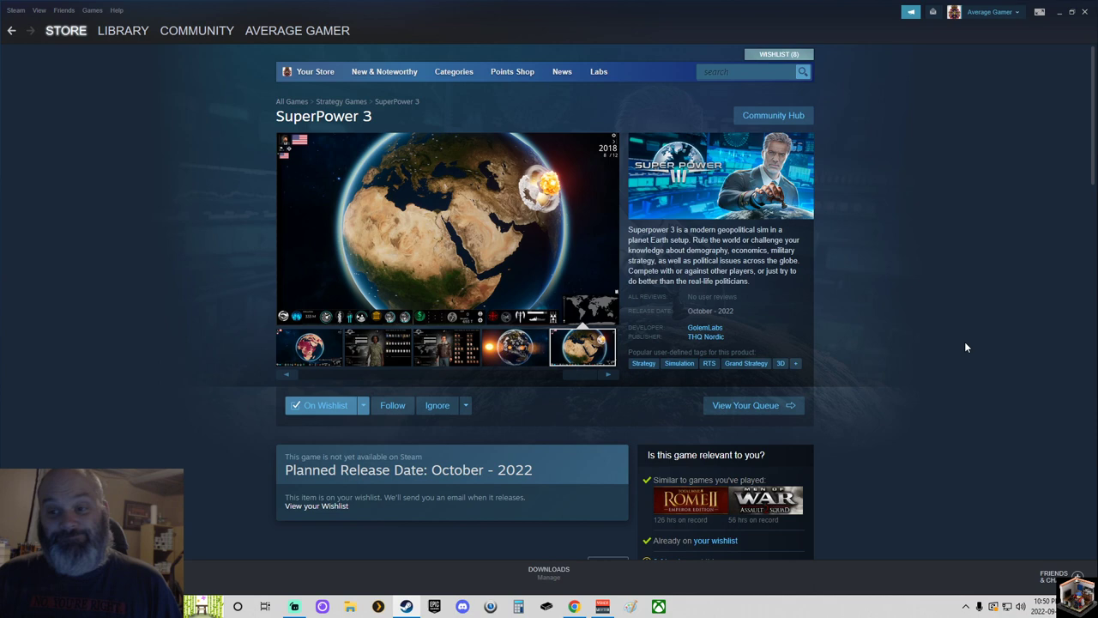
pyautogui.click(446, 226)
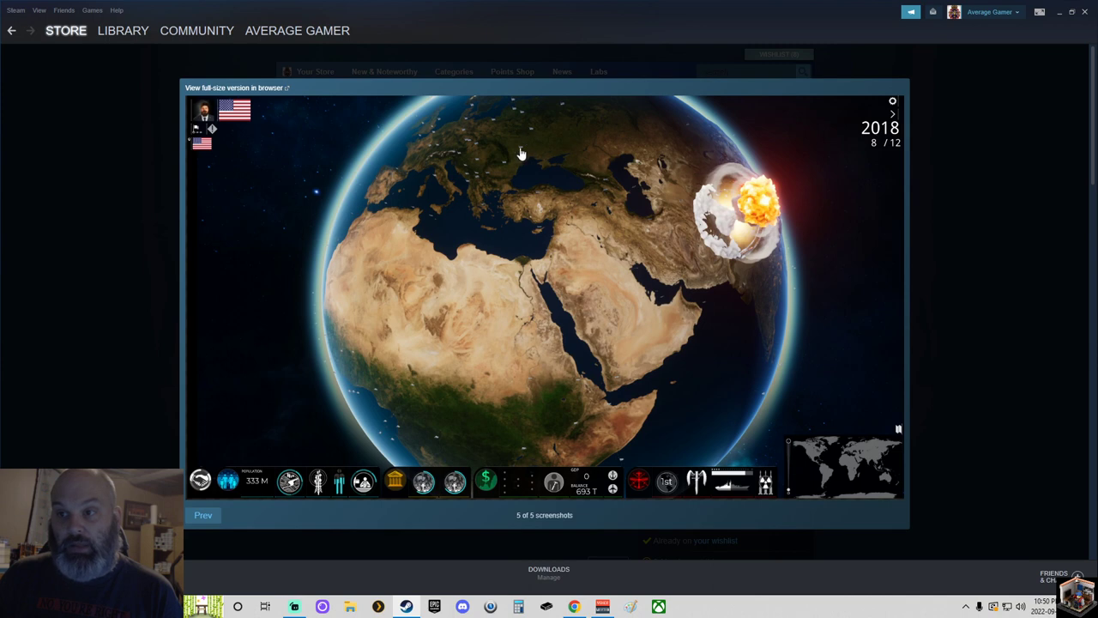
pyautogui.moveTo(436, 140)
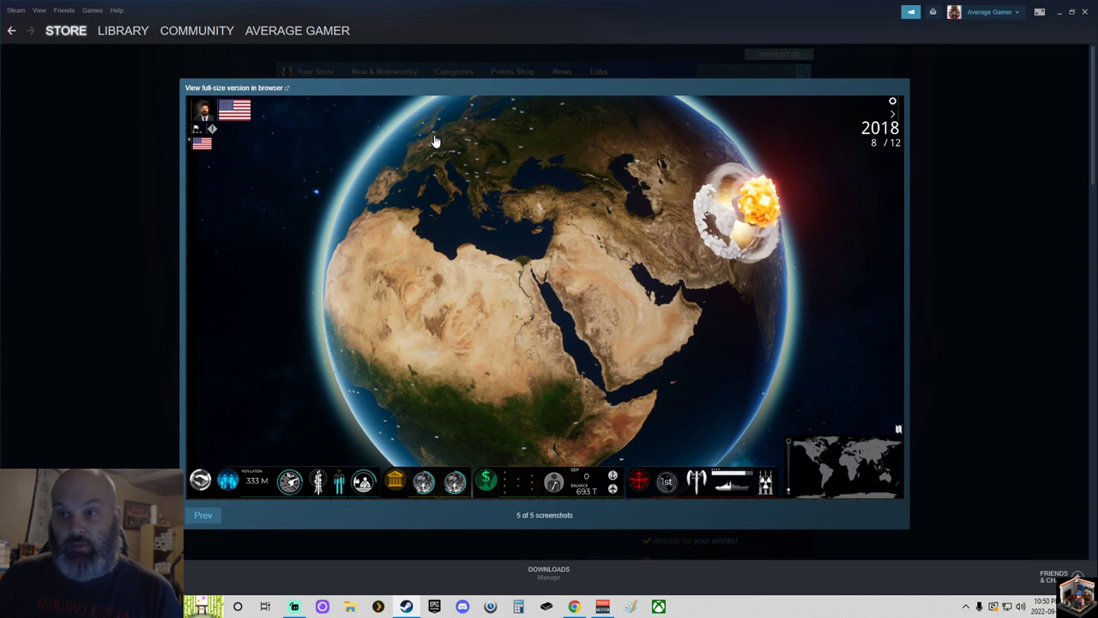
pyautogui.moveTo(573, 429)
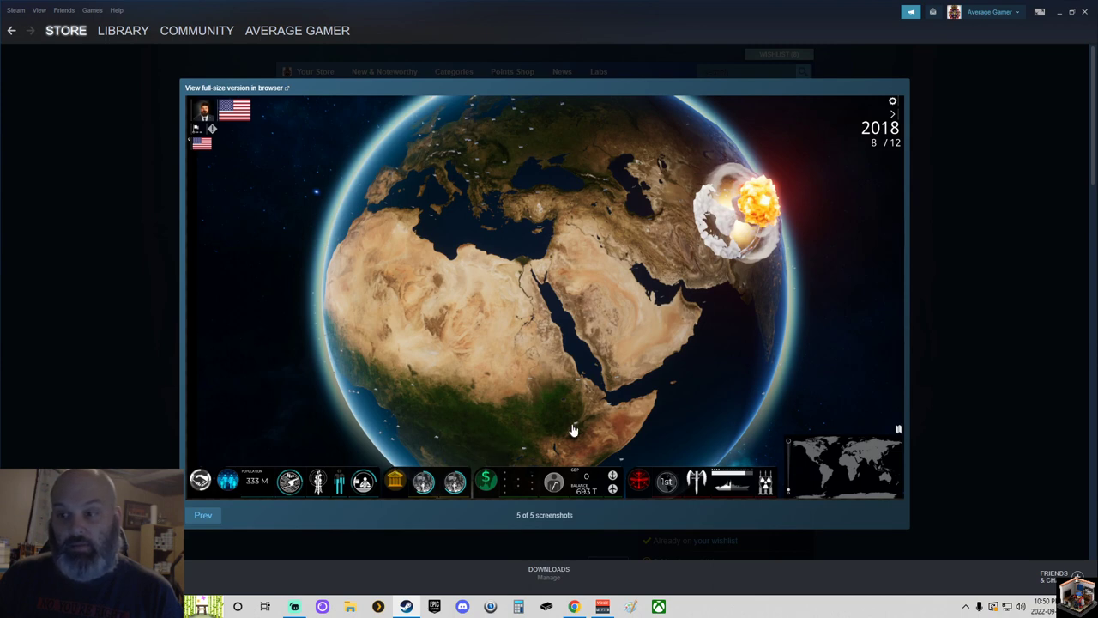
pyautogui.moveTo(369, 419)
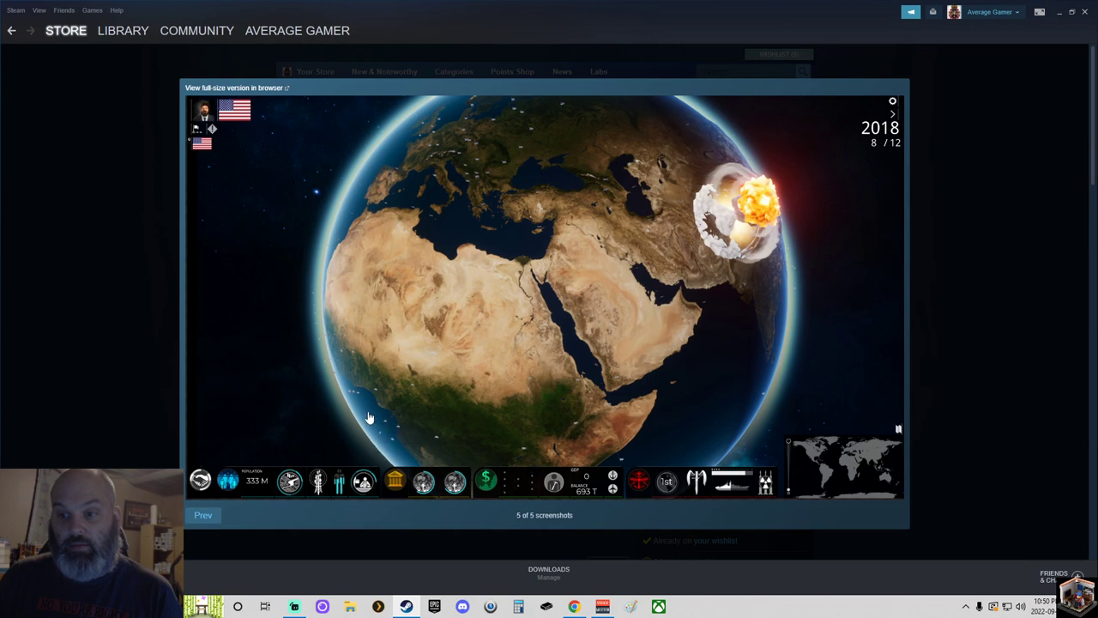
pyautogui.moveTo(685, 324)
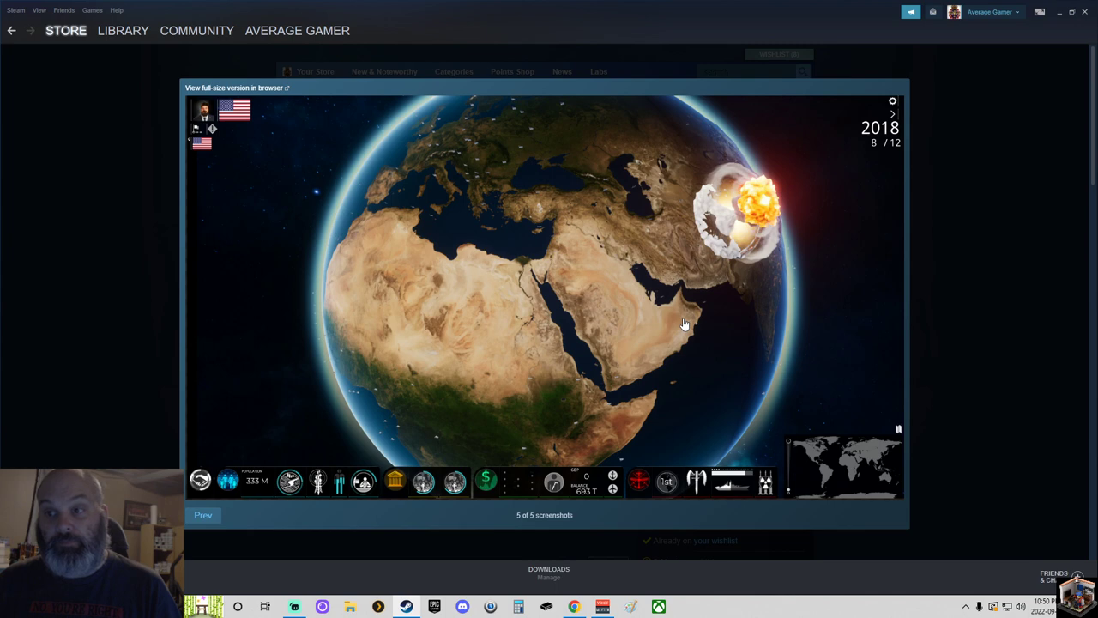
pyautogui.moveTo(453, 186)
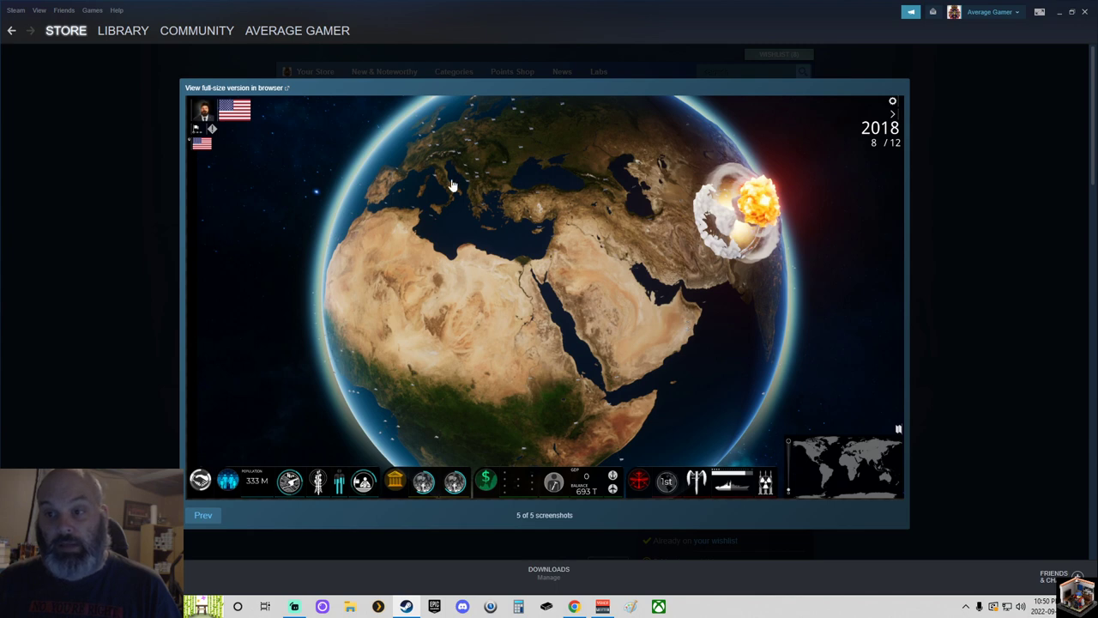
pyautogui.moveTo(433, 130)
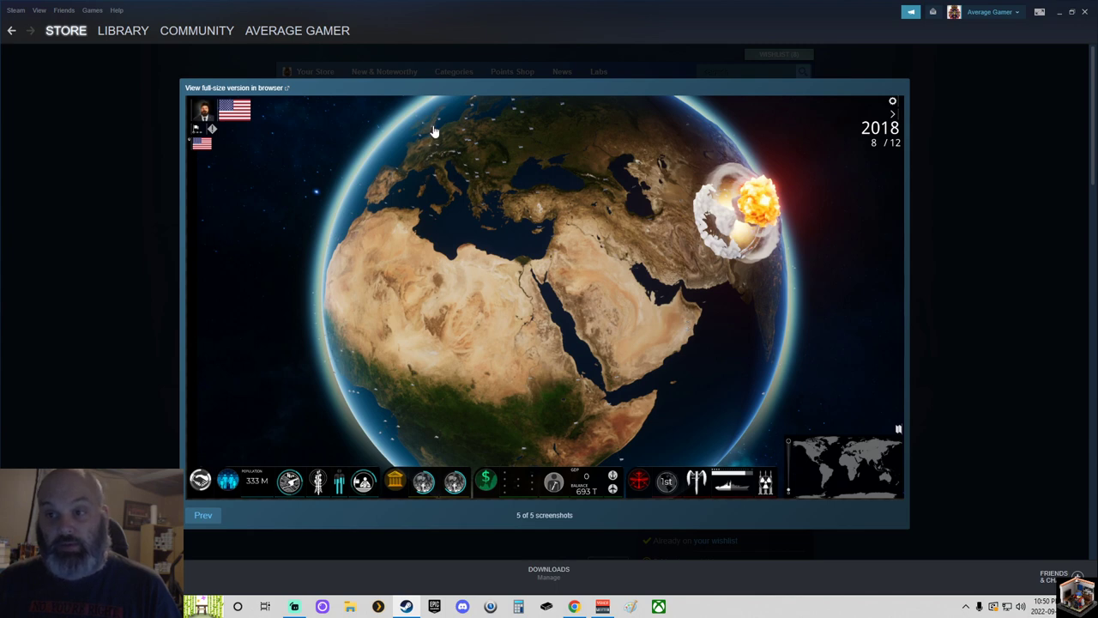
pyautogui.moveTo(754, 312)
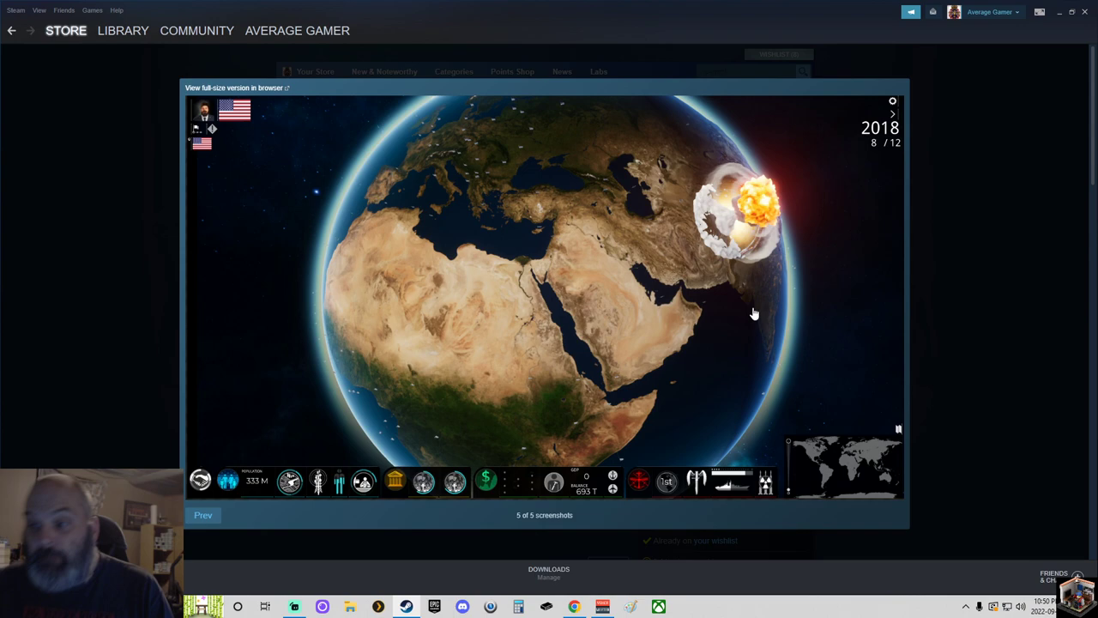
# Step: Step the full-size viewer back from the fifth screenshot to the first, the 2019 red globe map
pyautogui.click(203, 515)
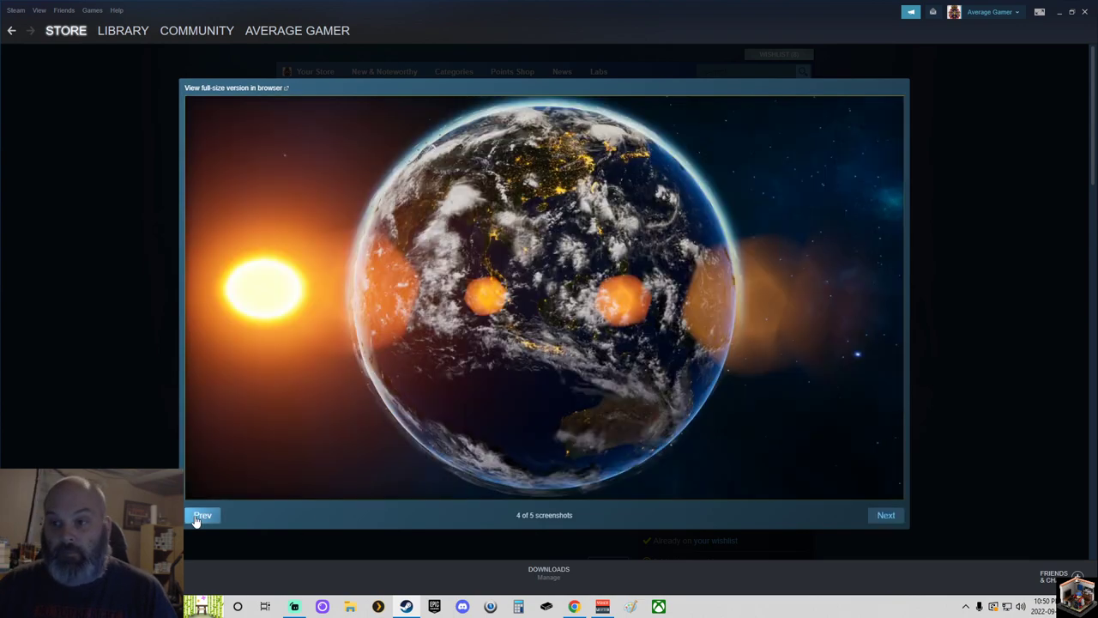
pyautogui.click(203, 515)
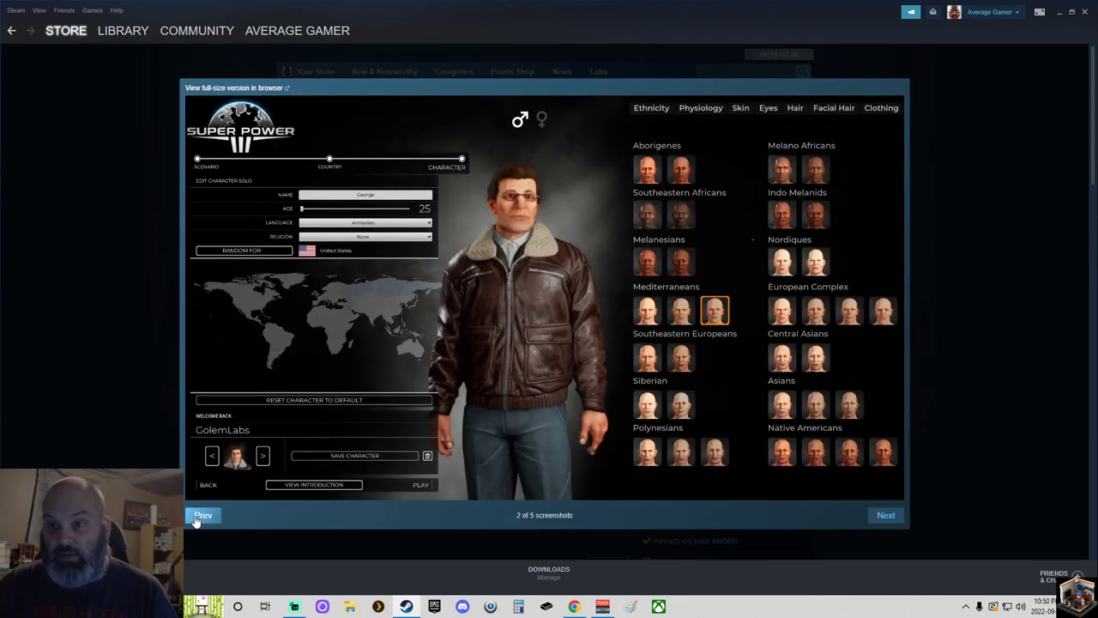
pyautogui.click(203, 514)
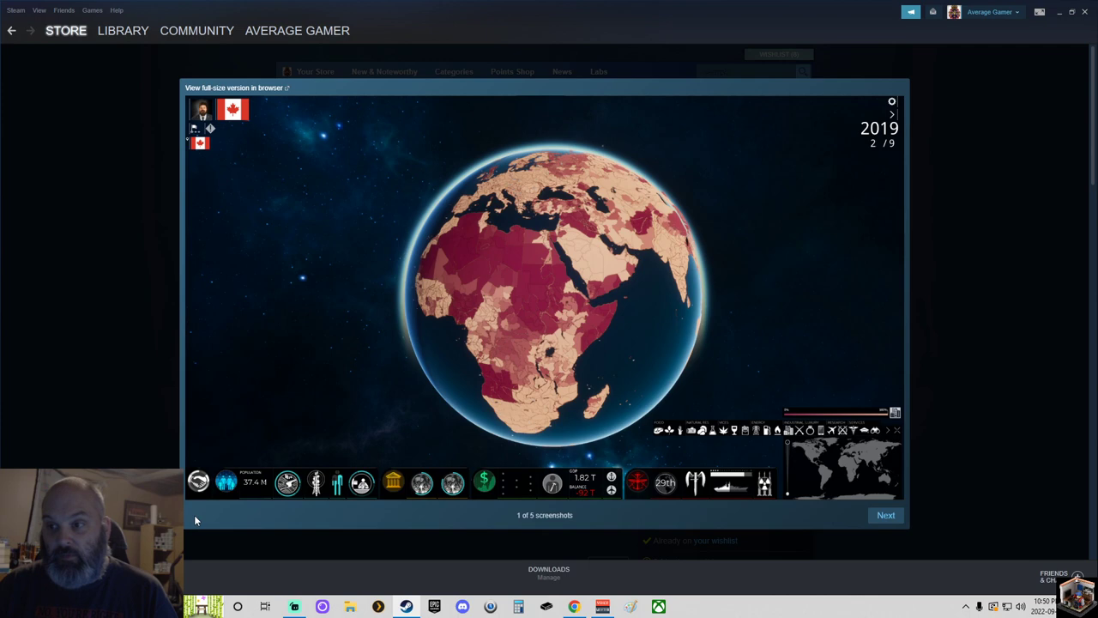
pyautogui.moveTo(628, 272)
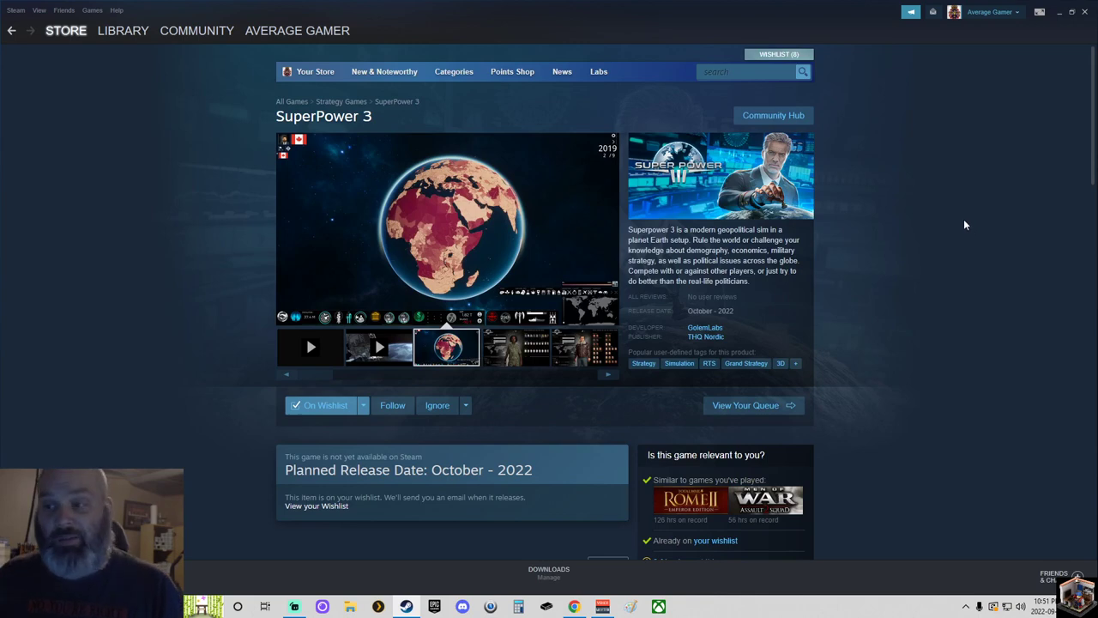
pyautogui.moveTo(961, 242)
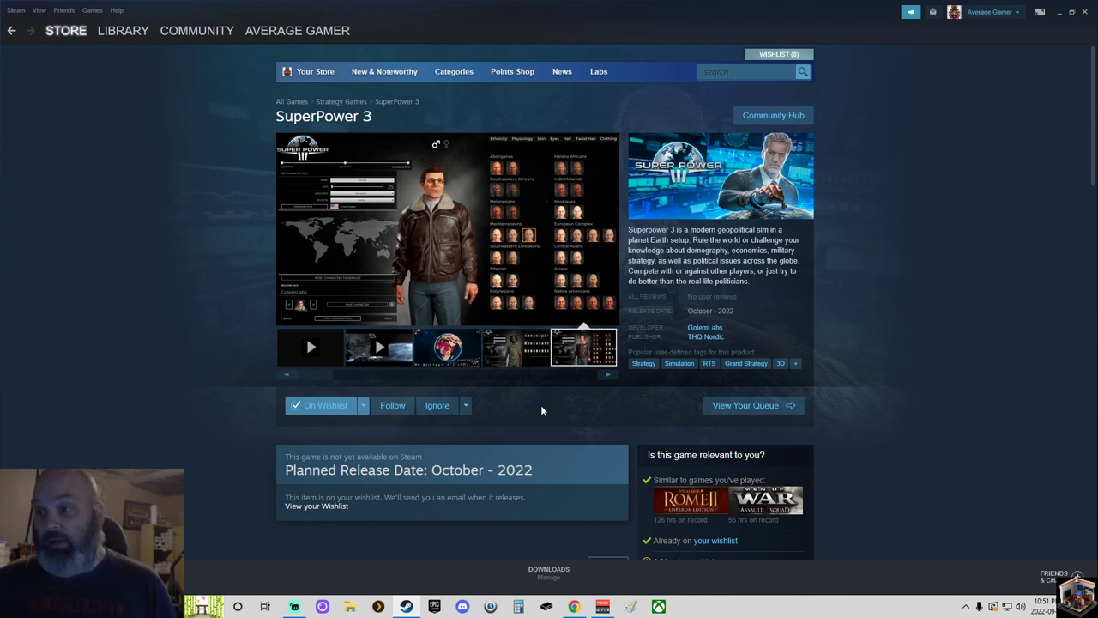
# Step: Flip the carousel forward again, wrapping around and ending on the sunlit glowing planet shot
pyautogui.click(521, 347)
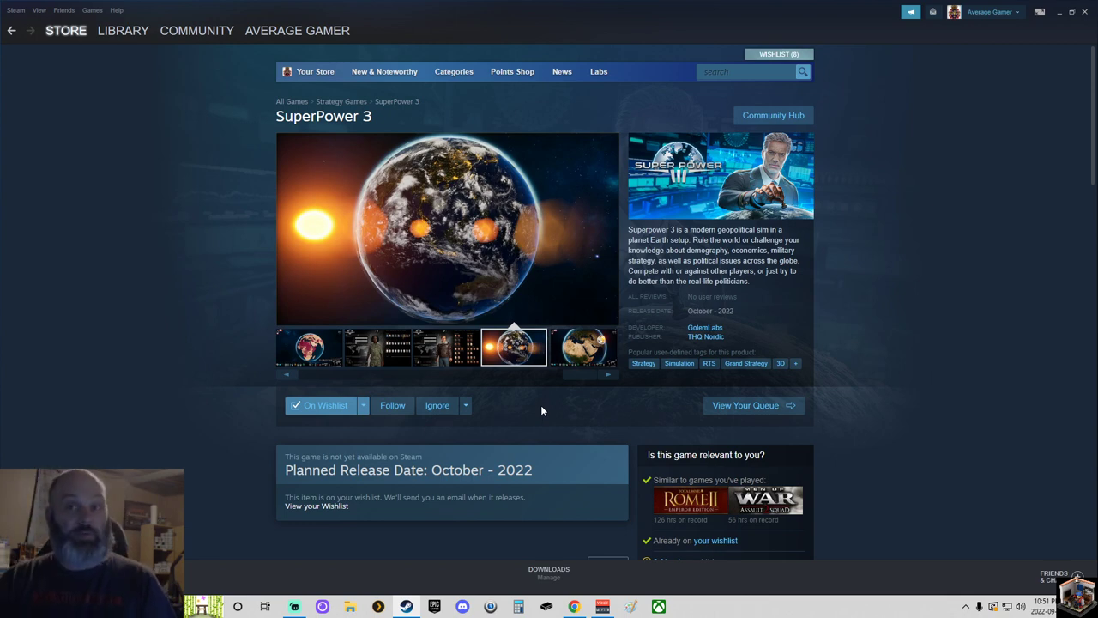
pyautogui.click(584, 347)
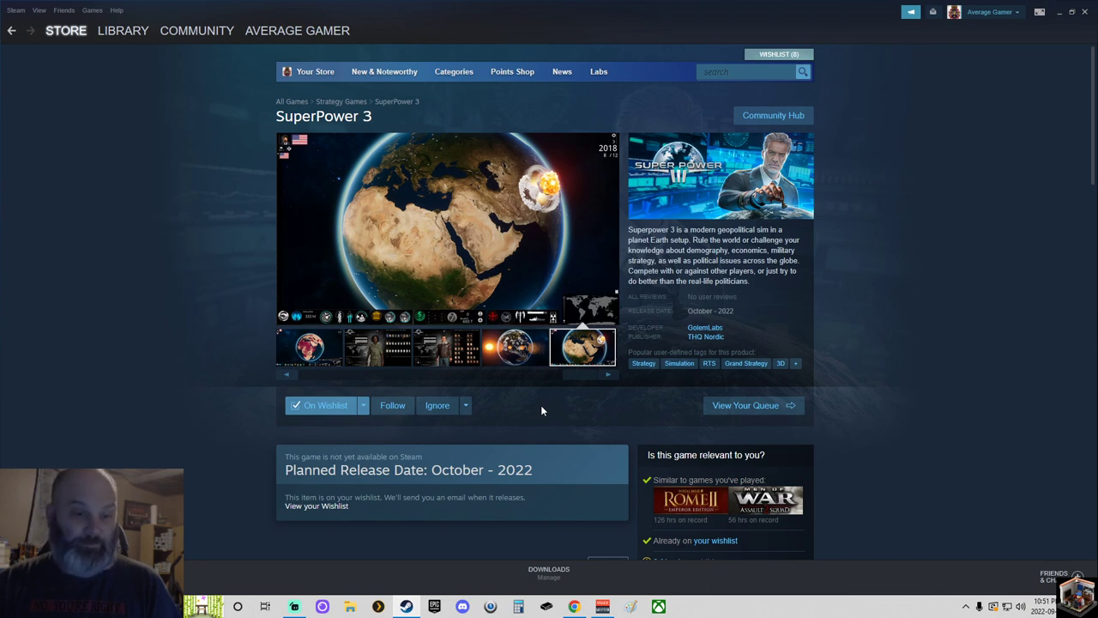
pyautogui.click(436, 347)
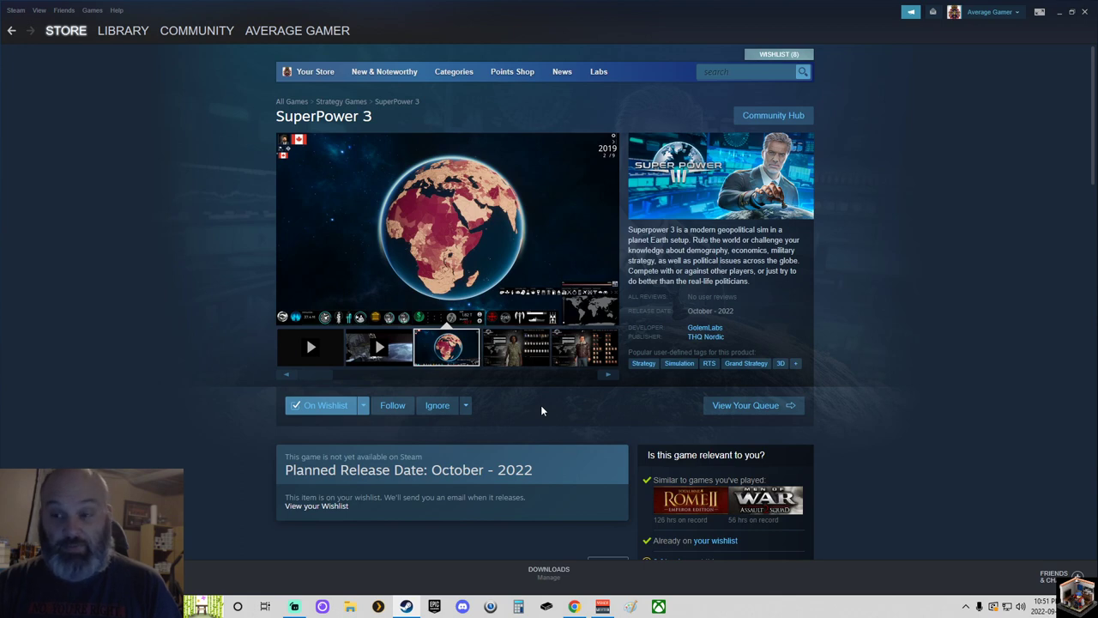
pyautogui.click(515, 347)
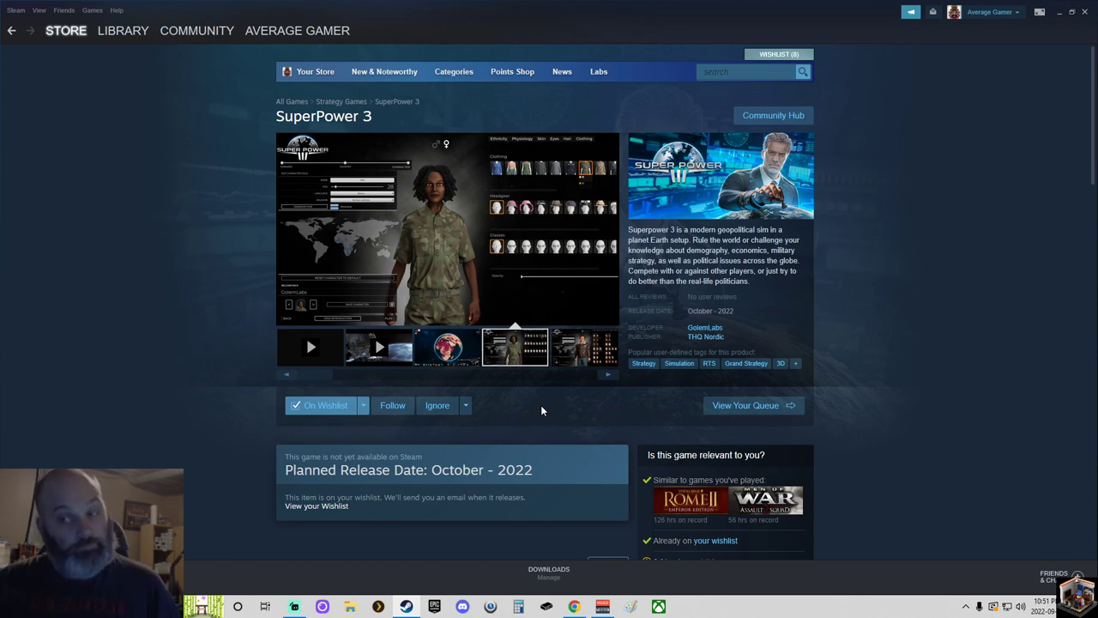
pyautogui.click(583, 347)
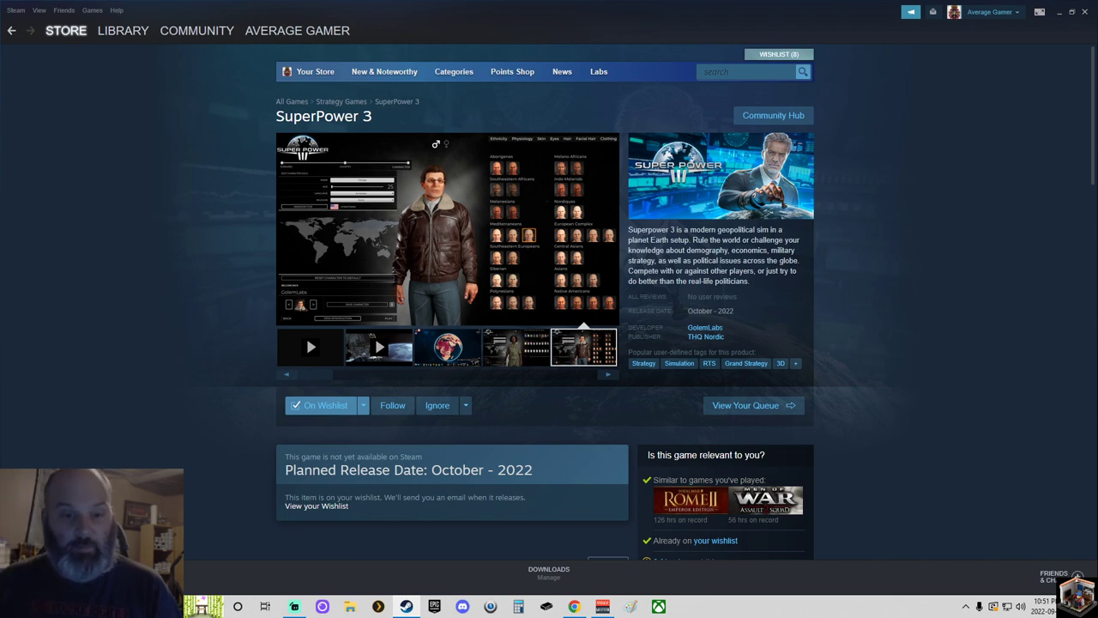
pyautogui.click(513, 346)
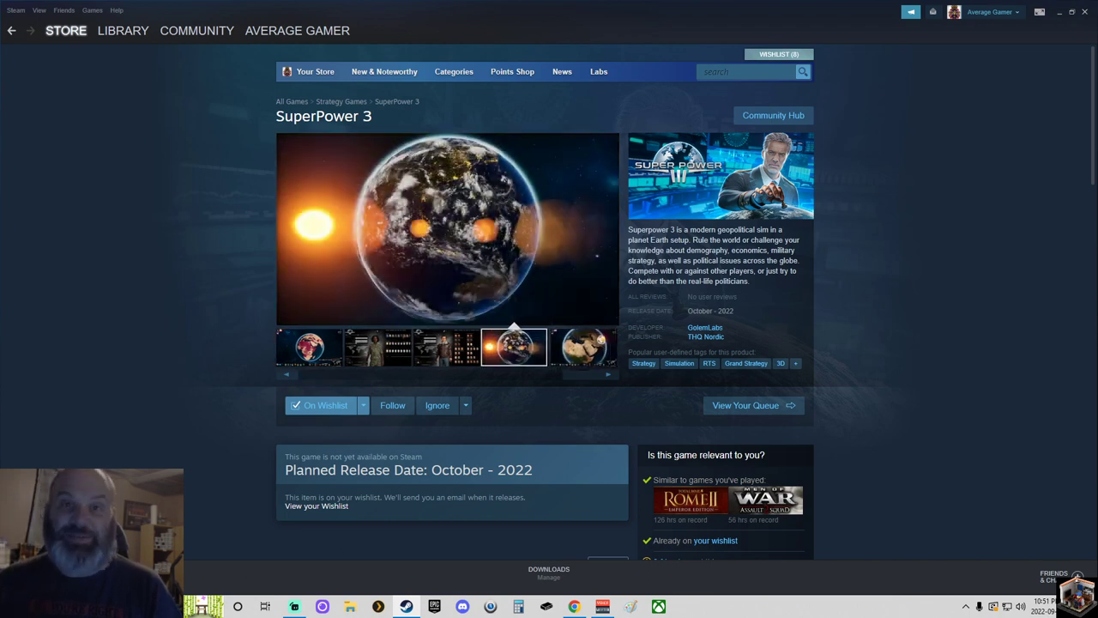